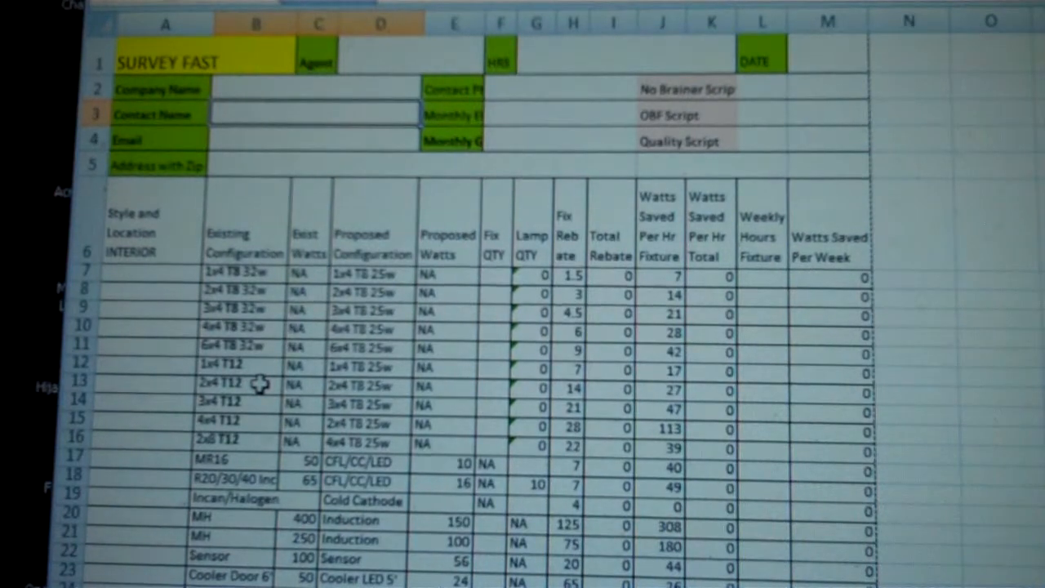
# Enter the agent name Jim in the survey header.
pyautogui.click(395, 57)
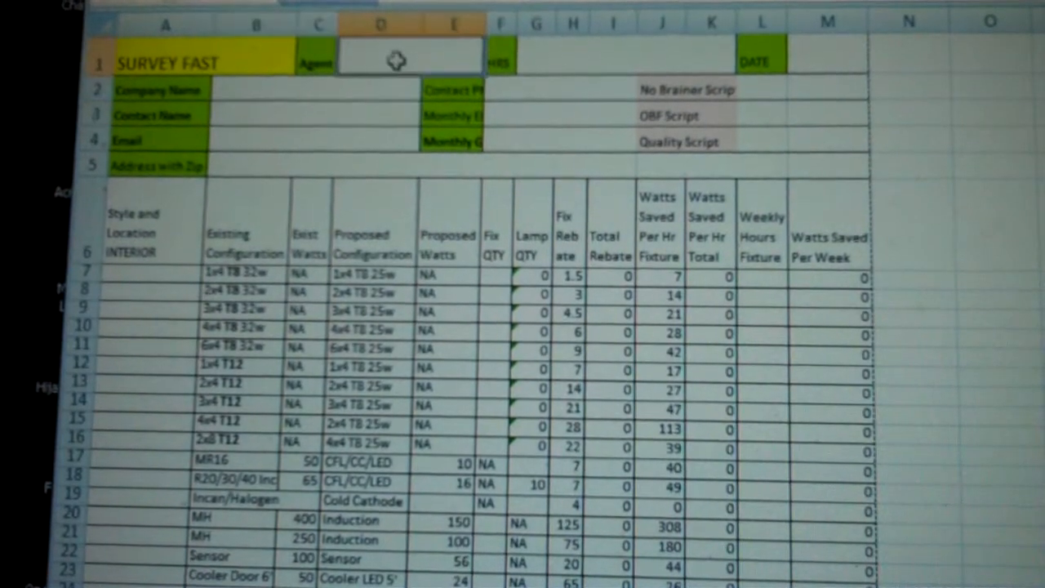
pyautogui.write('Jim')
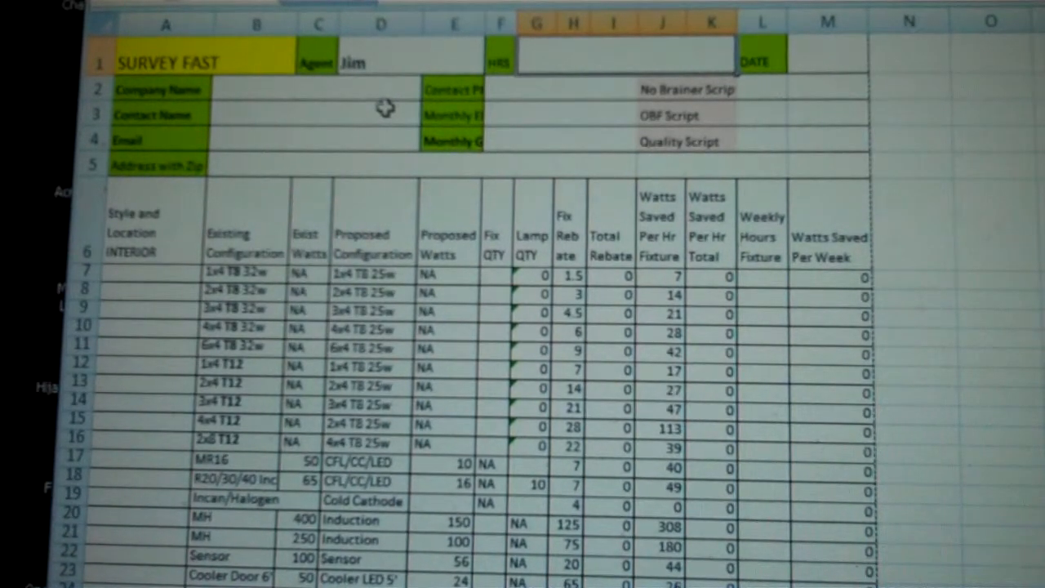
# Enter business hours 9am -9pm MF, Sat 9-5, Sun 9-3 and 80 weekly hours.
pyautogui.write('9am')
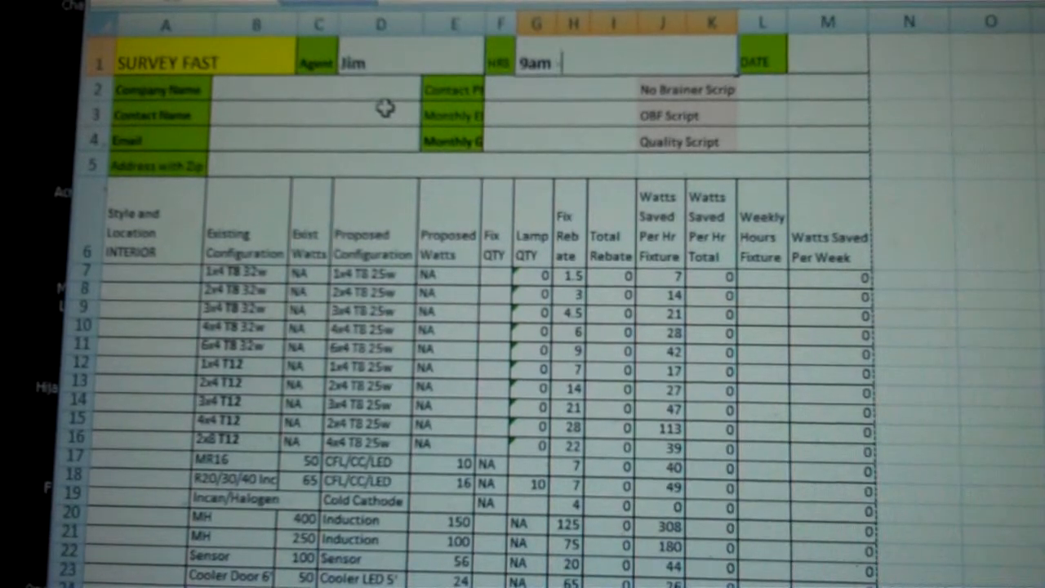
pyautogui.write('-9pm')
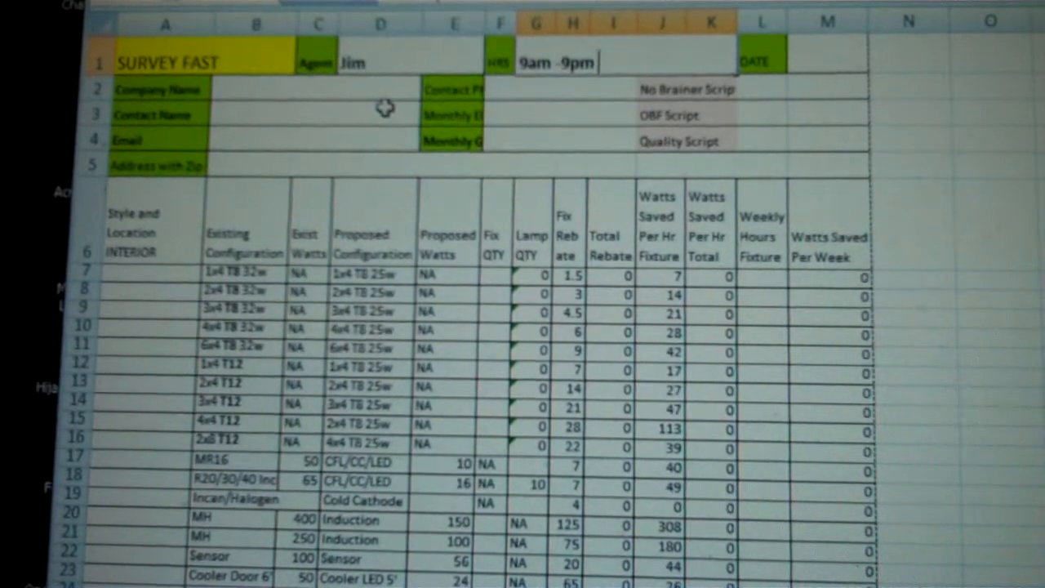
pyautogui.write('MF')
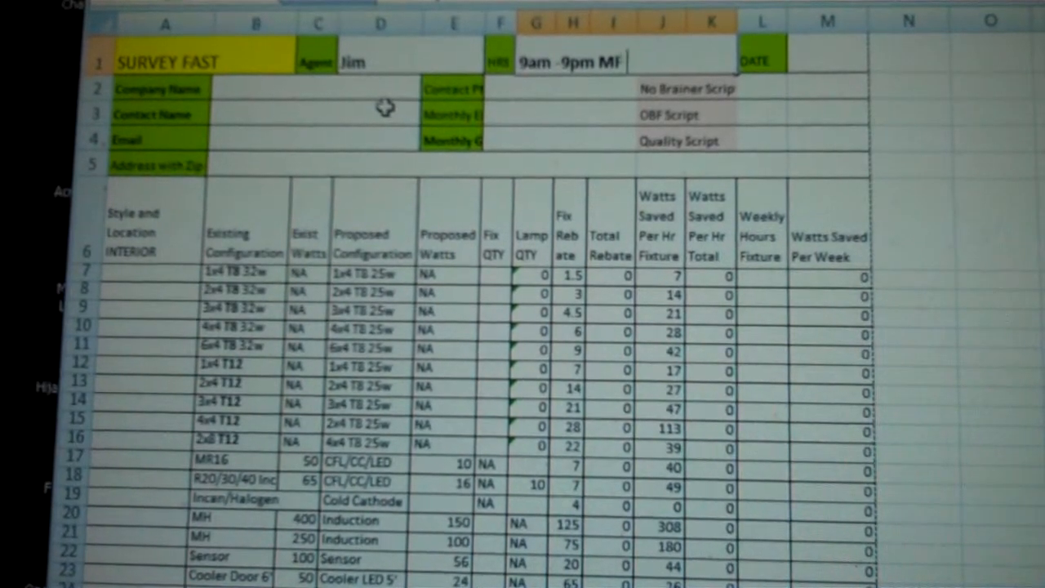
pyautogui.write('Sat')
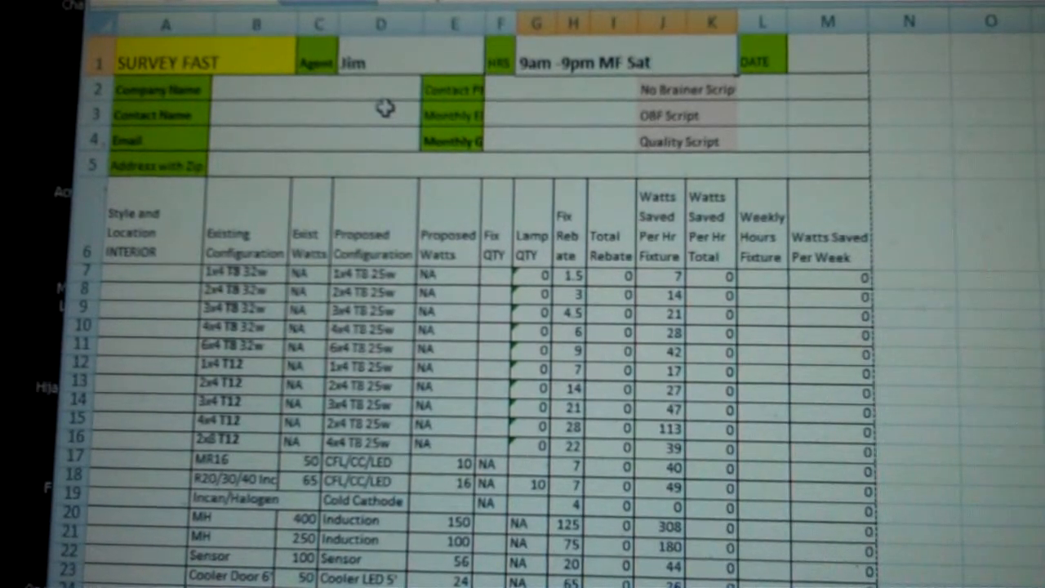
pyautogui.write('9-5 Sun')
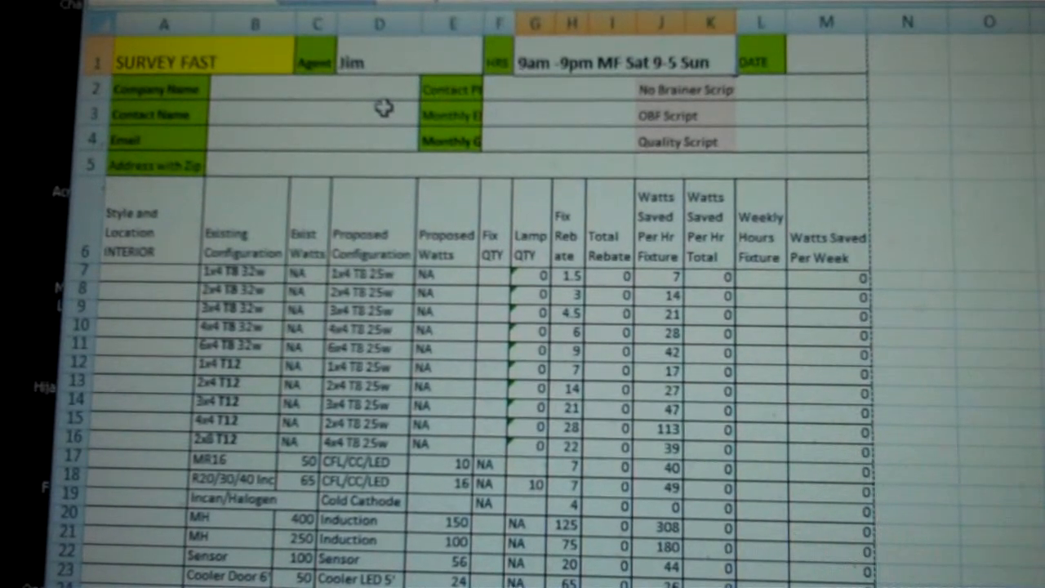
pyautogui.write('93')
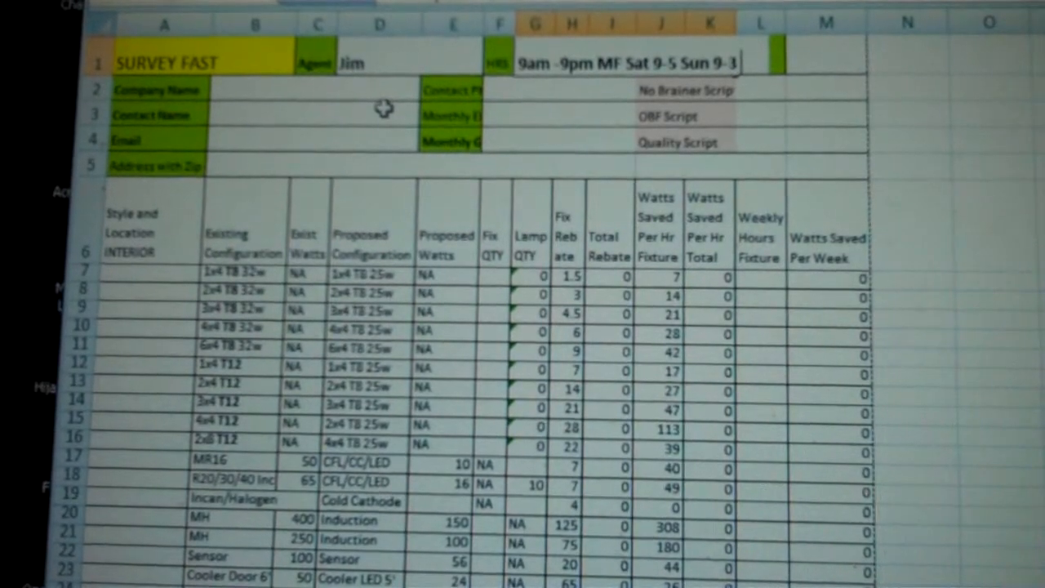
pyautogui.write('Wh')
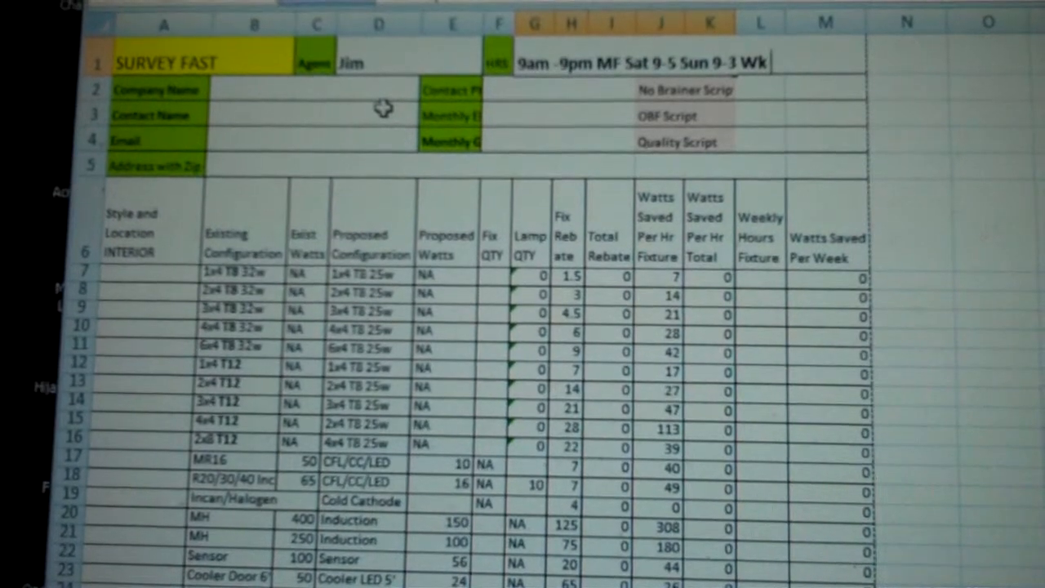
pyautogui.write('80')
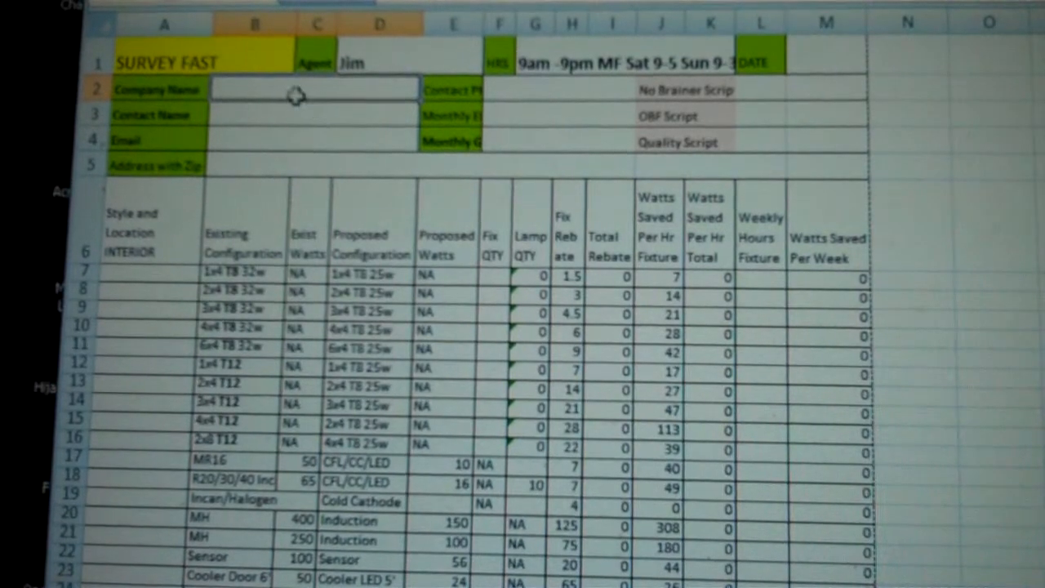
pyautogui.moveTo(661, 281)
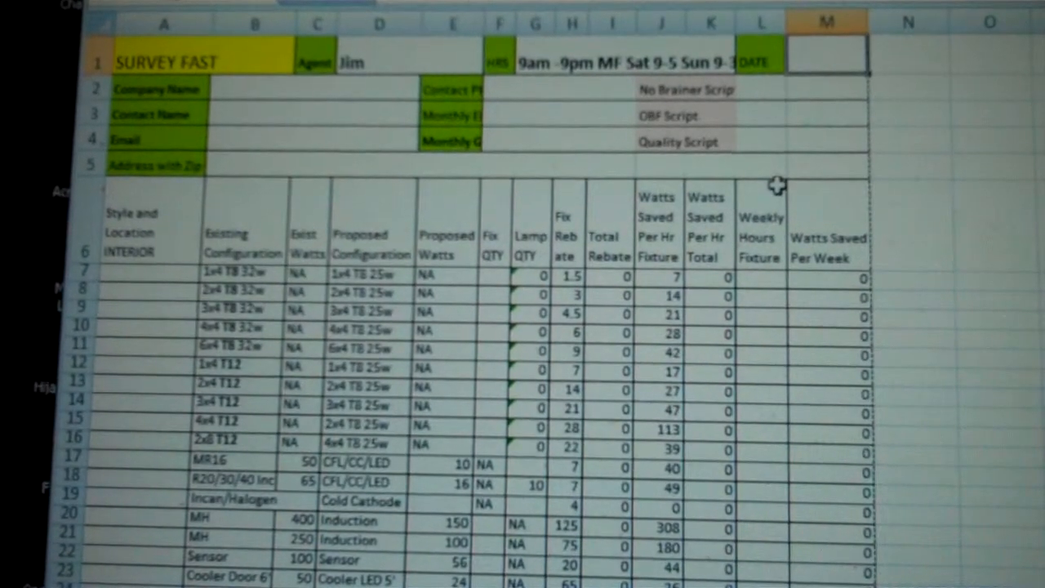
# Record the survey date 3/7/12 in the header.
pyautogui.write('3/7/12')
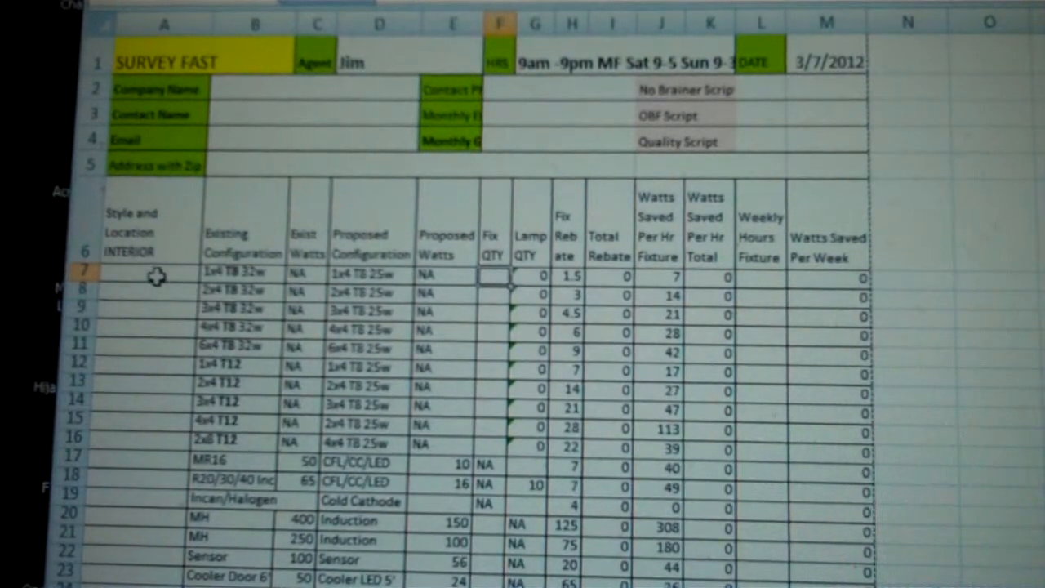
# Enter Hibay Warehouse as the first interior location with a count of 46.
pyautogui.click(155, 275)
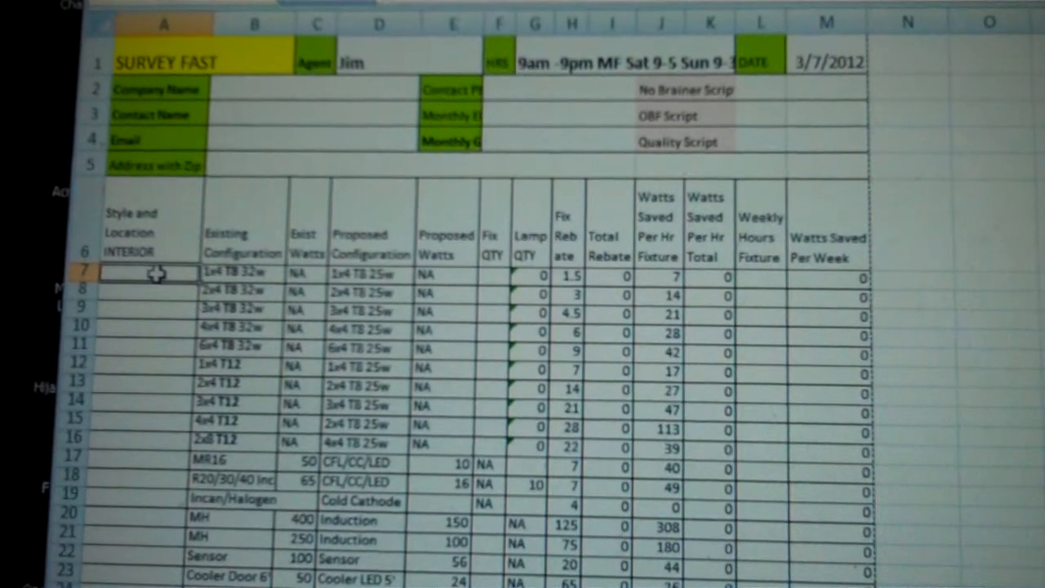
pyautogui.write('Hibay Warehous')
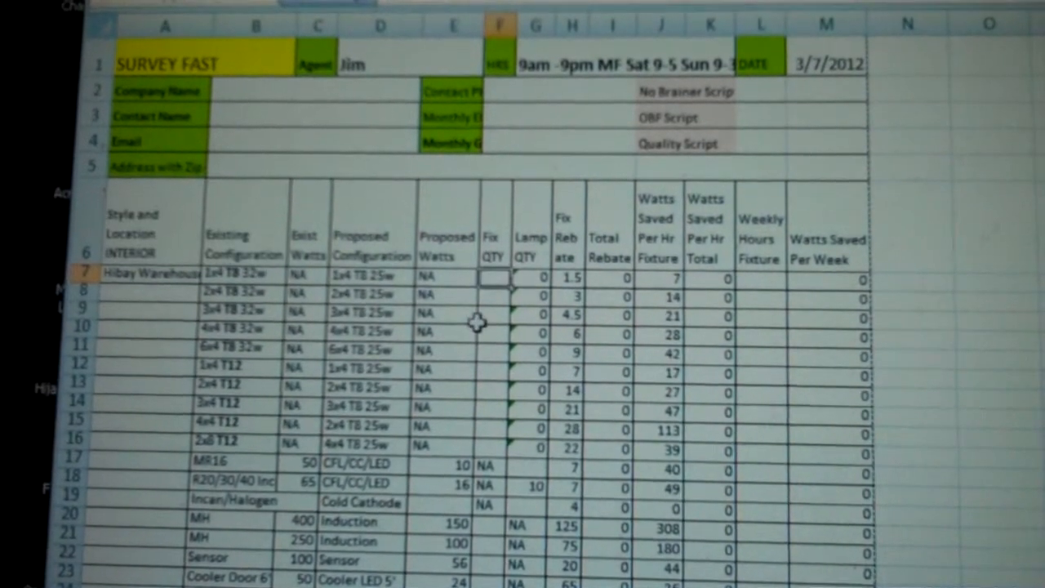
pyautogui.write('46')
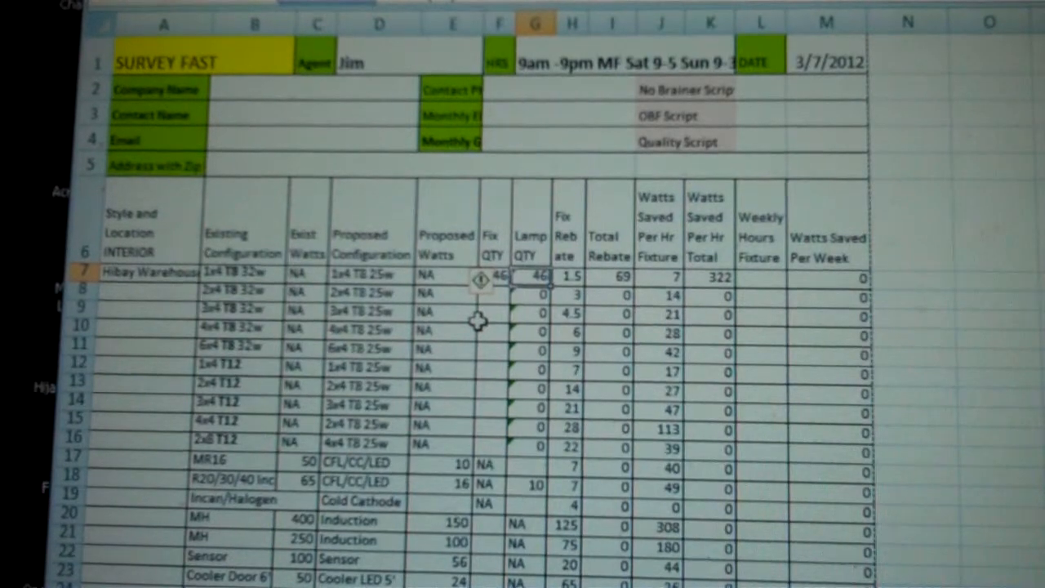
pyautogui.moveTo(510, 363)
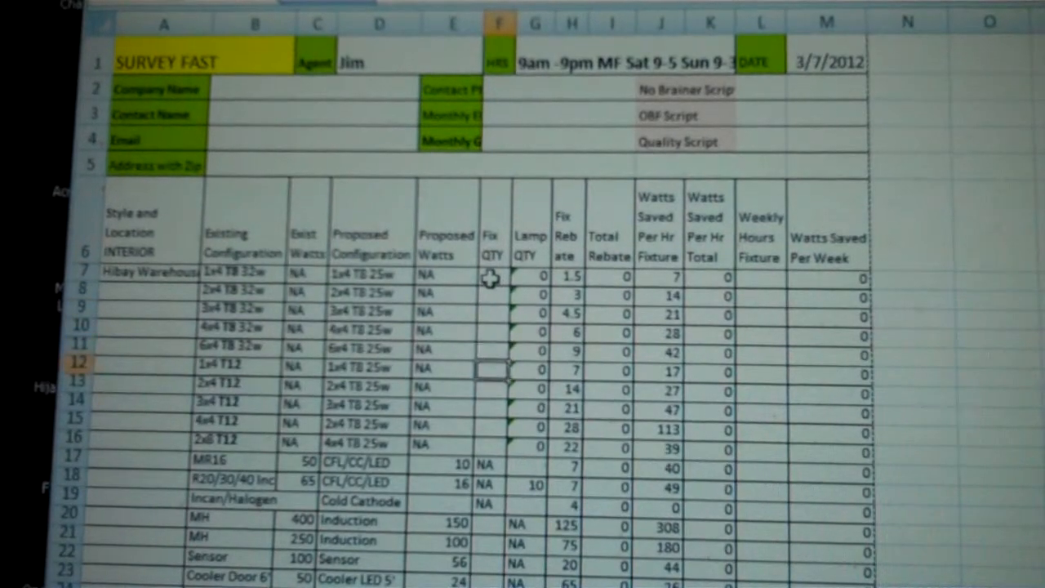
# Set the MH 400 row to 46 fixtures labelled Hibay Warehouse, yielding rebate 5750 and 14168 watts saved.
pyautogui.click(490, 543)
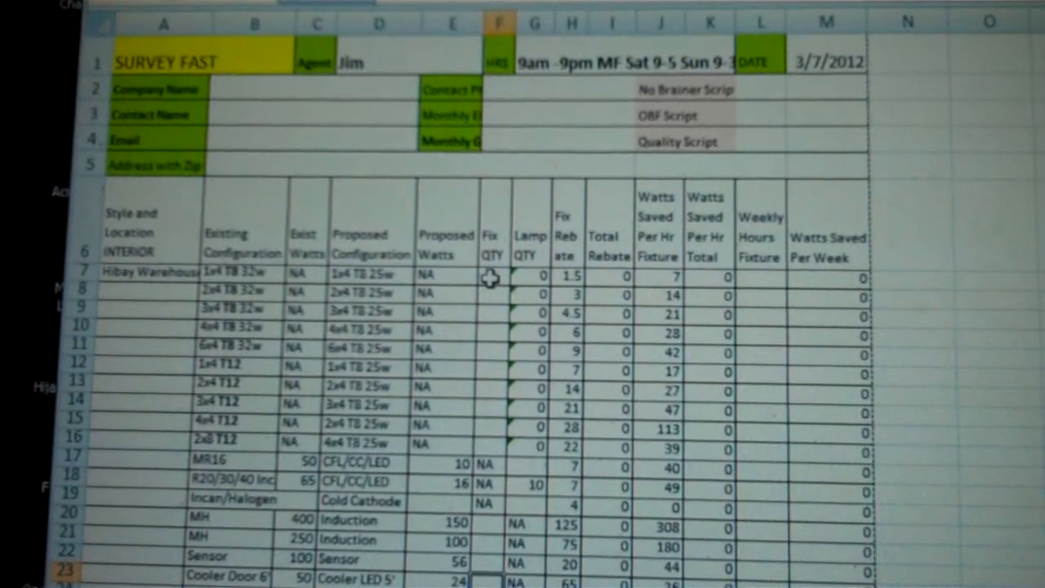
pyautogui.write('46')
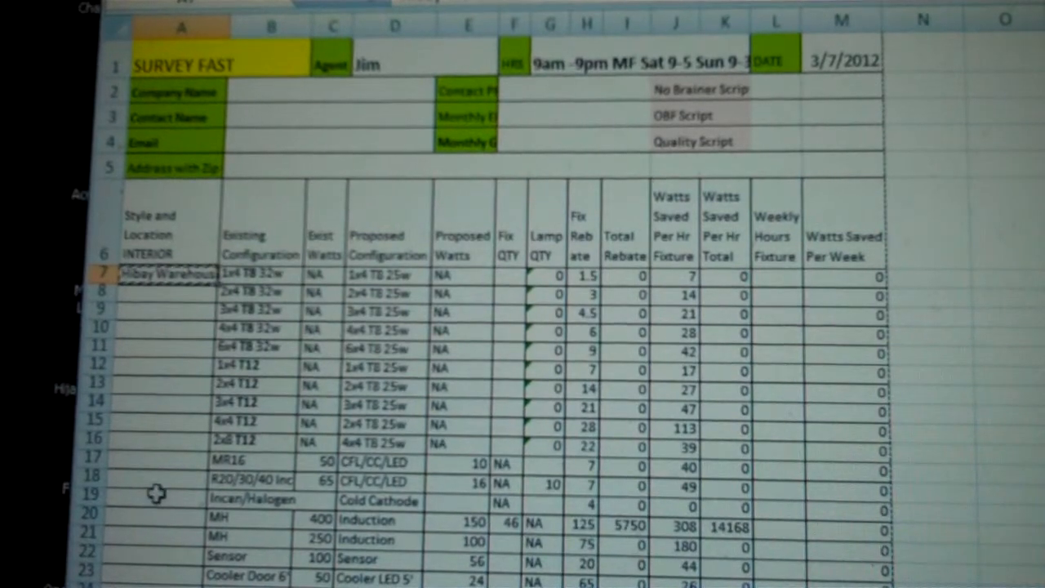
pyautogui.moveTo(172, 500)
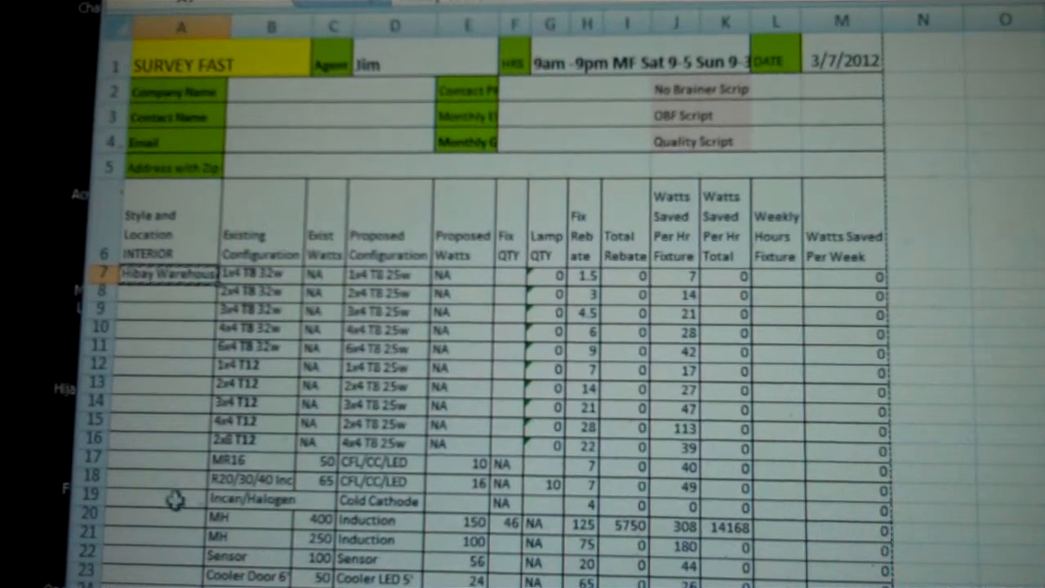
pyautogui.click(141, 514)
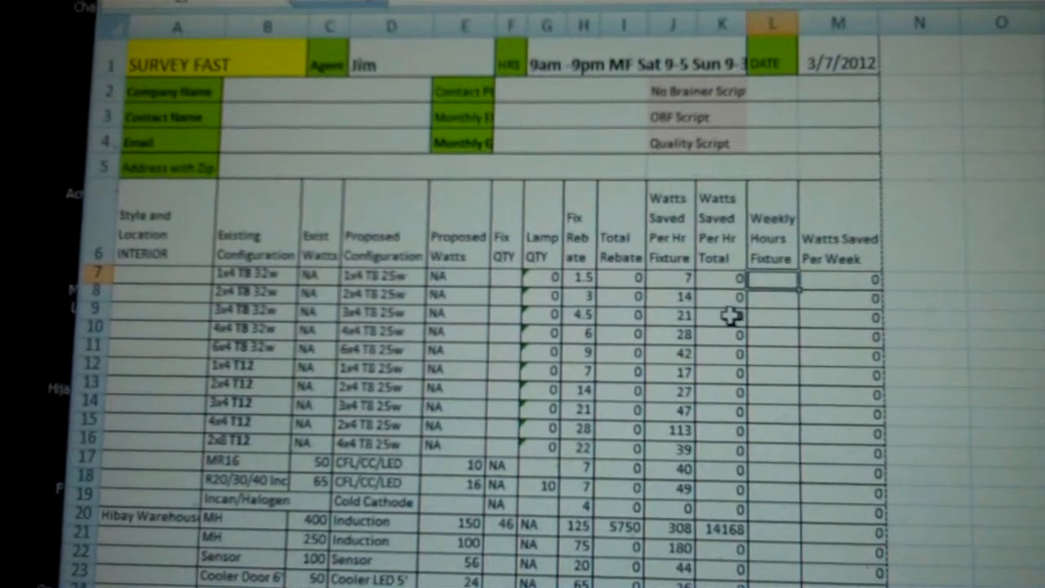
# Set weekly hours per fixture to 80 down the column, giving 1133440 watts saved per week on the MH row.
pyautogui.write('80')
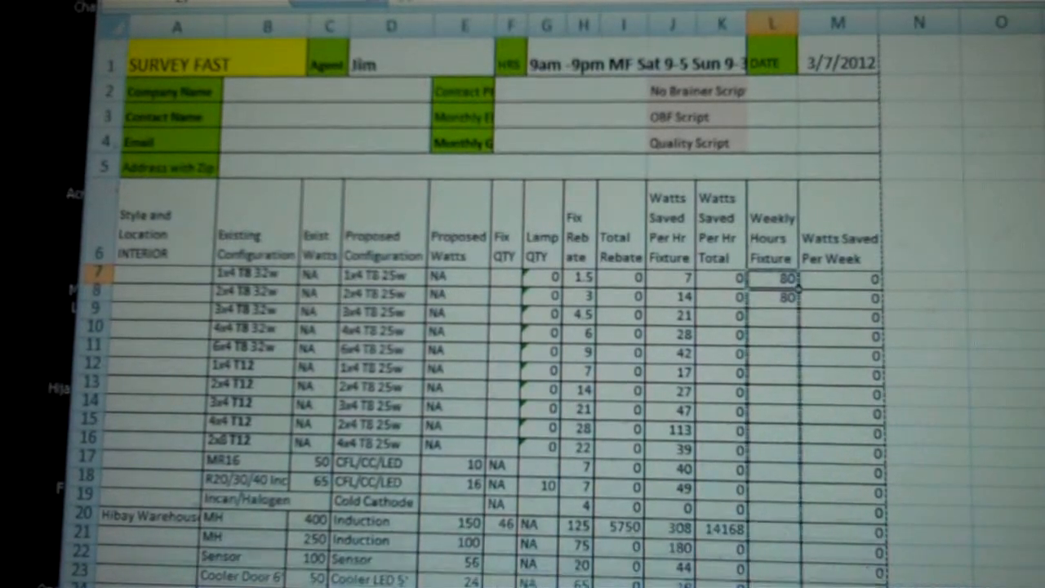
pyautogui.scroll(-3)
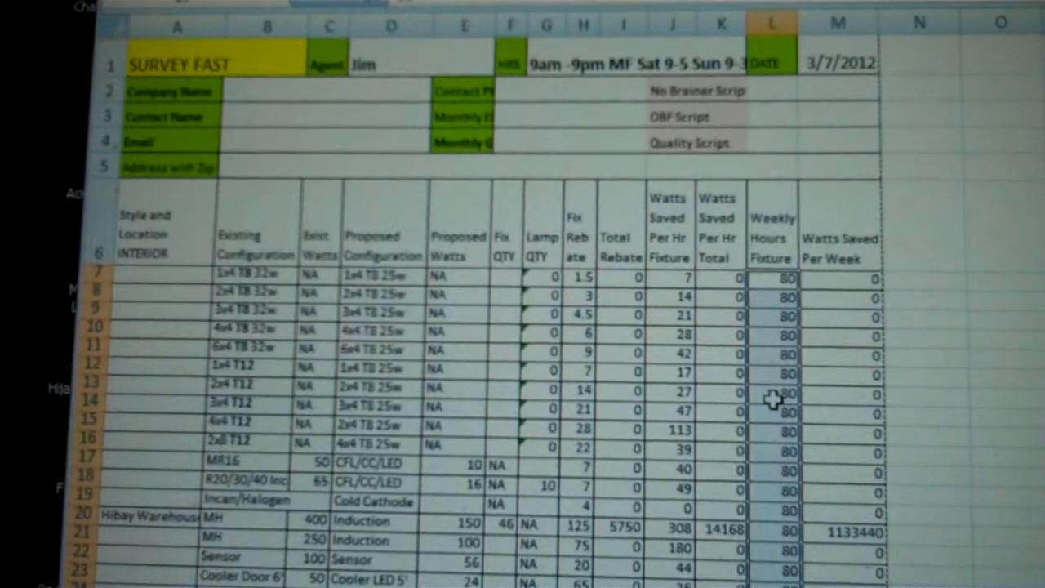
pyautogui.moveTo(183, 519)
pyautogui.write('15')
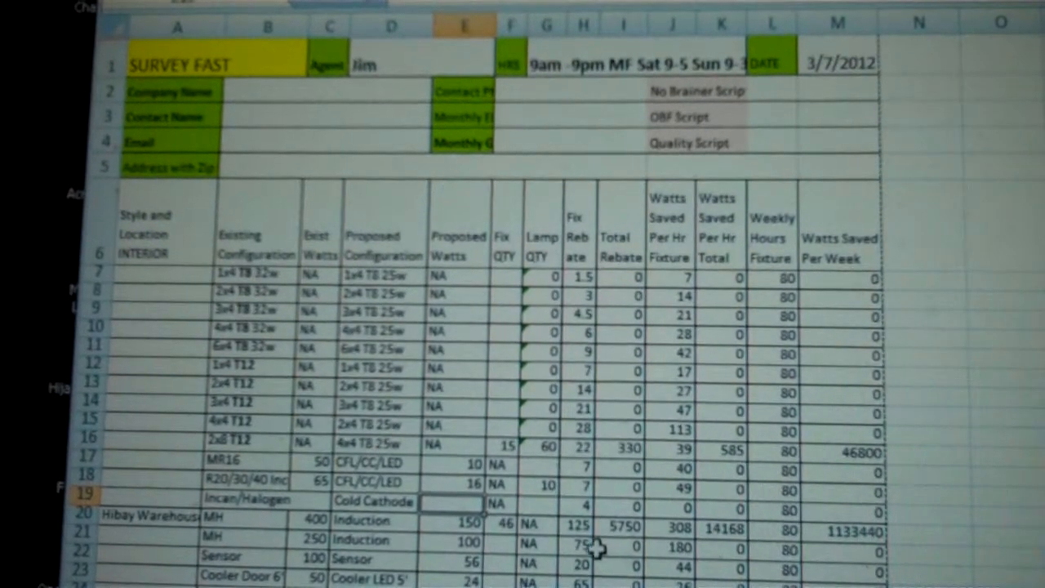
pyautogui.moveTo(400, 558)
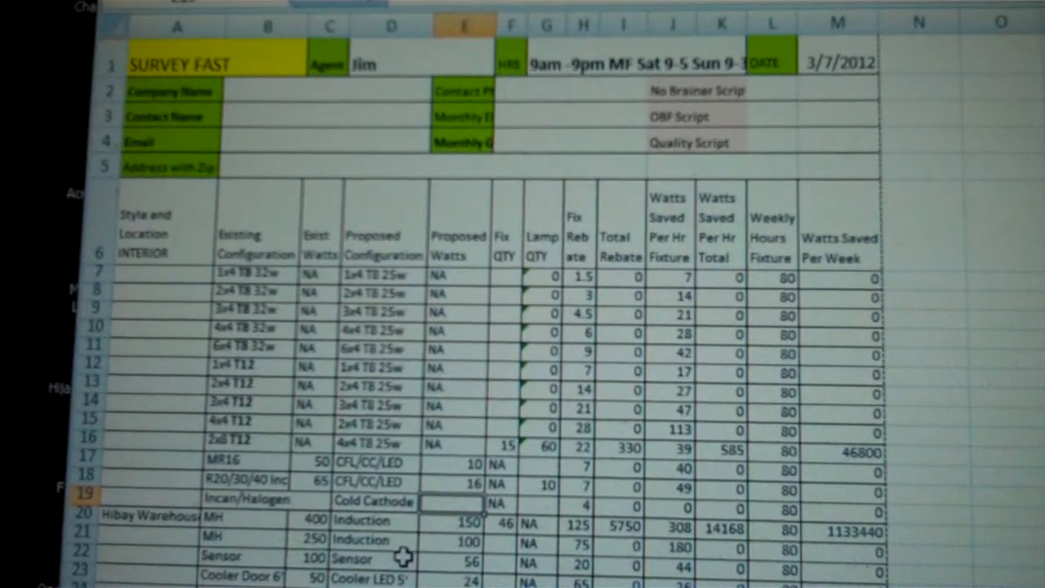
pyautogui.moveTo(509, 409)
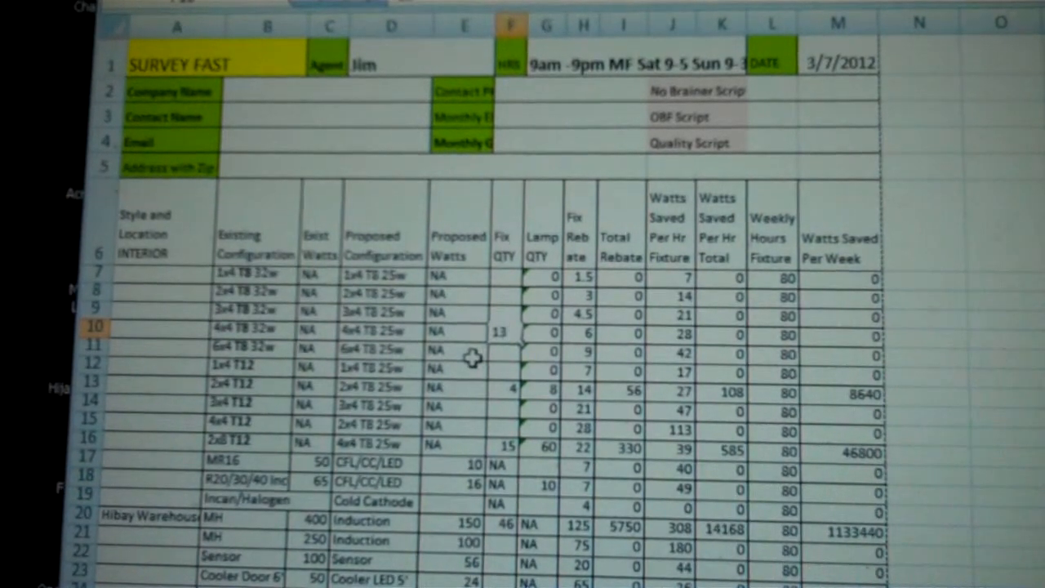
# Enter 130 fixtures on the 4x4 T8 row so its rebate and weekly savings compute.
pyautogui.write('130')
pyautogui.click(506, 425)
pyautogui.write('20')
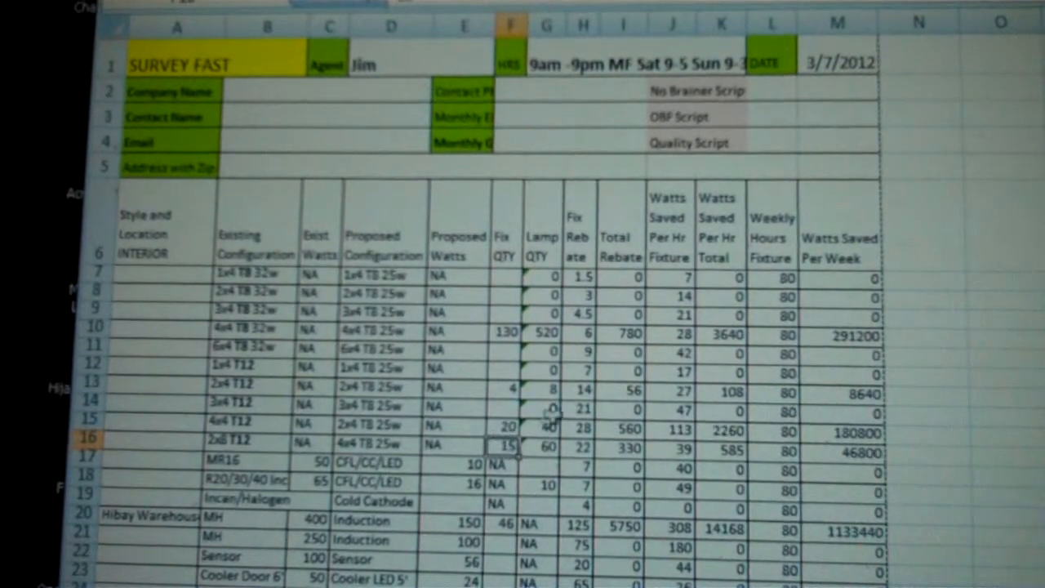
pyautogui.moveTo(820, 307)
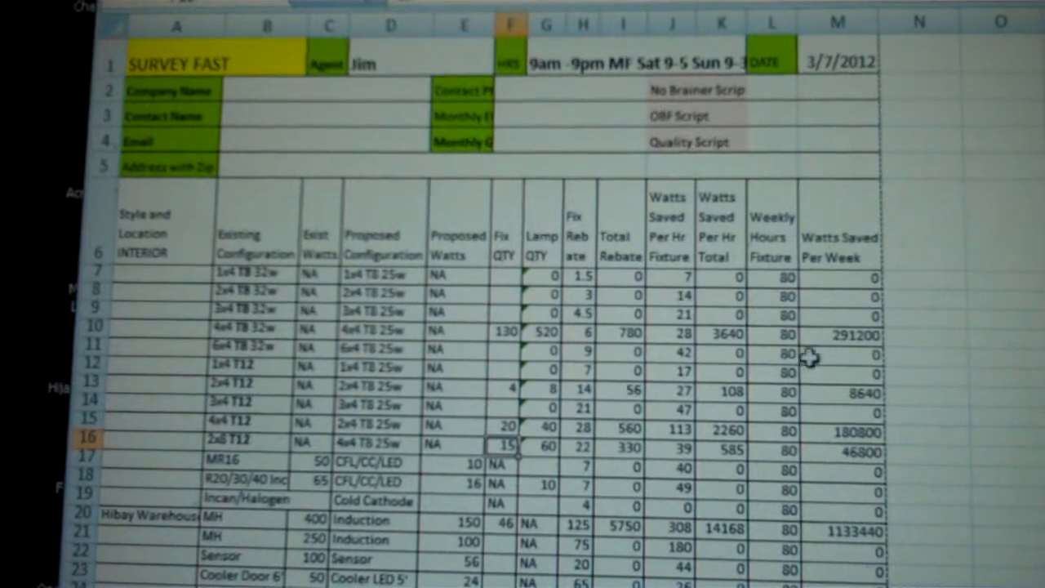
# Give the exterior 250-watt HID row a fixture count of 21.
pyautogui.scroll(-3)
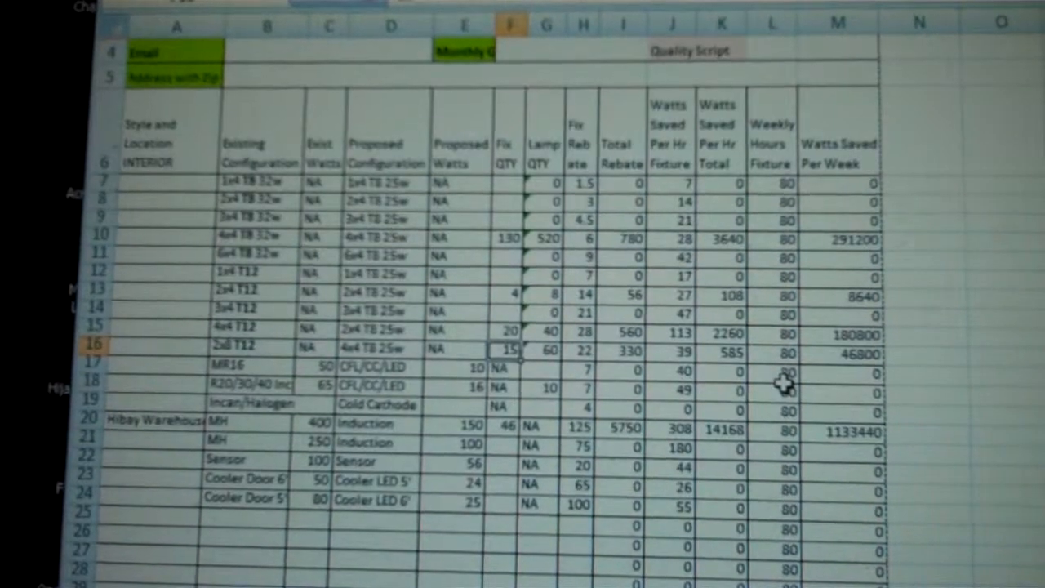
pyautogui.scroll(-3)
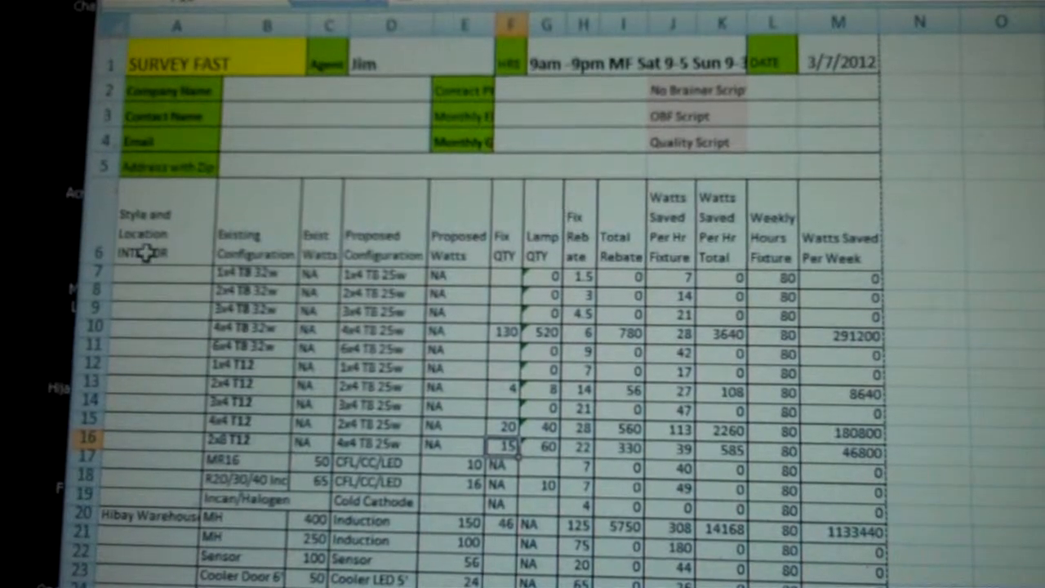
pyautogui.scroll(-3)
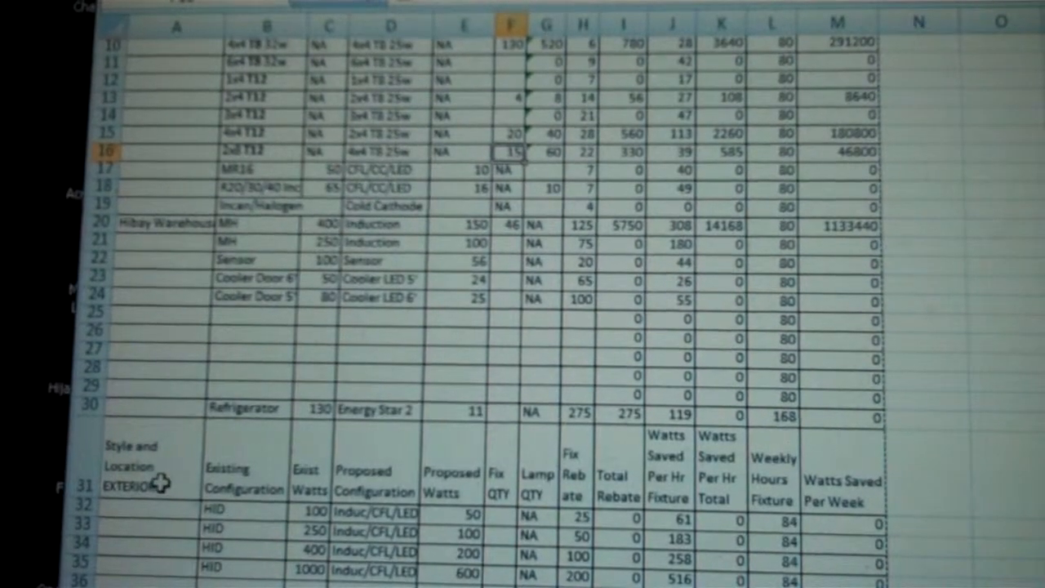
pyautogui.scroll(-3)
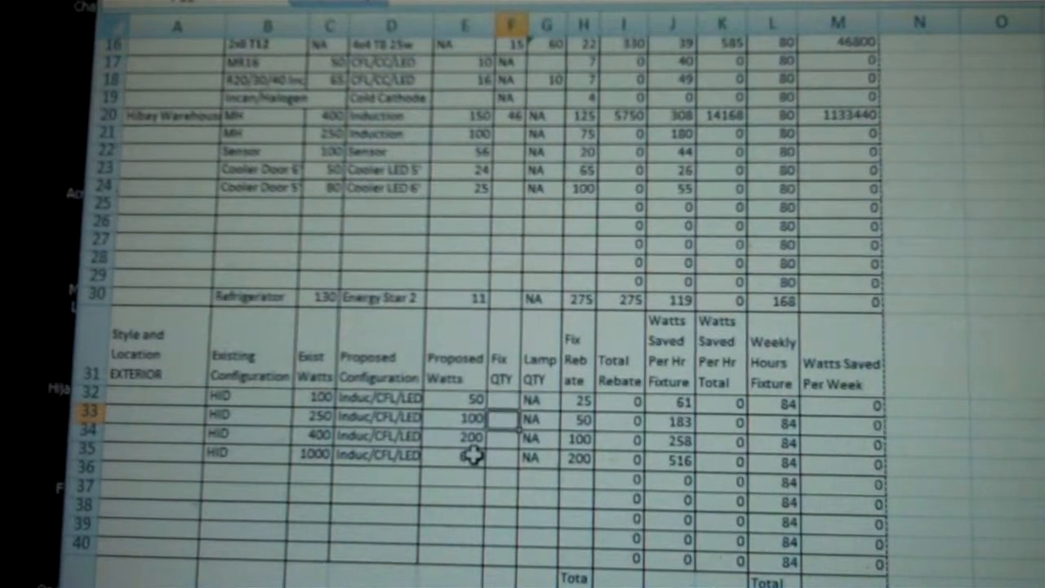
pyautogui.write('21')
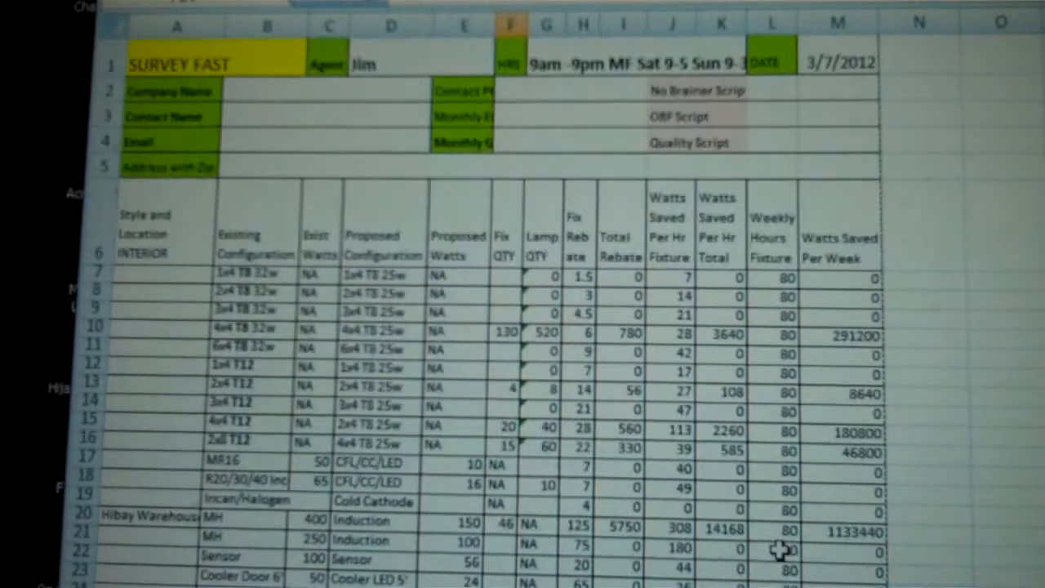
pyautogui.scroll(-3)
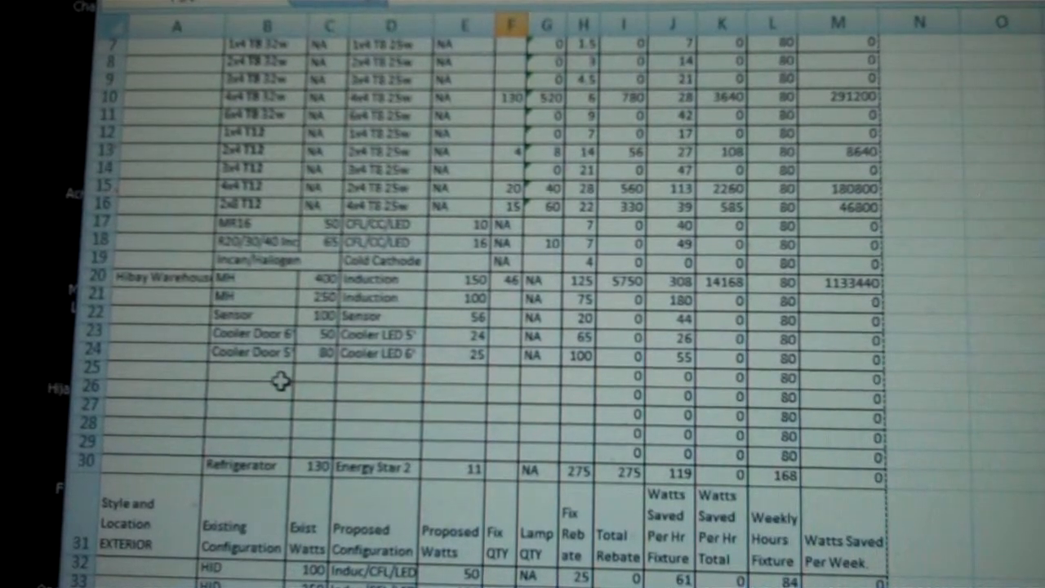
pyautogui.moveTo(330, 343)
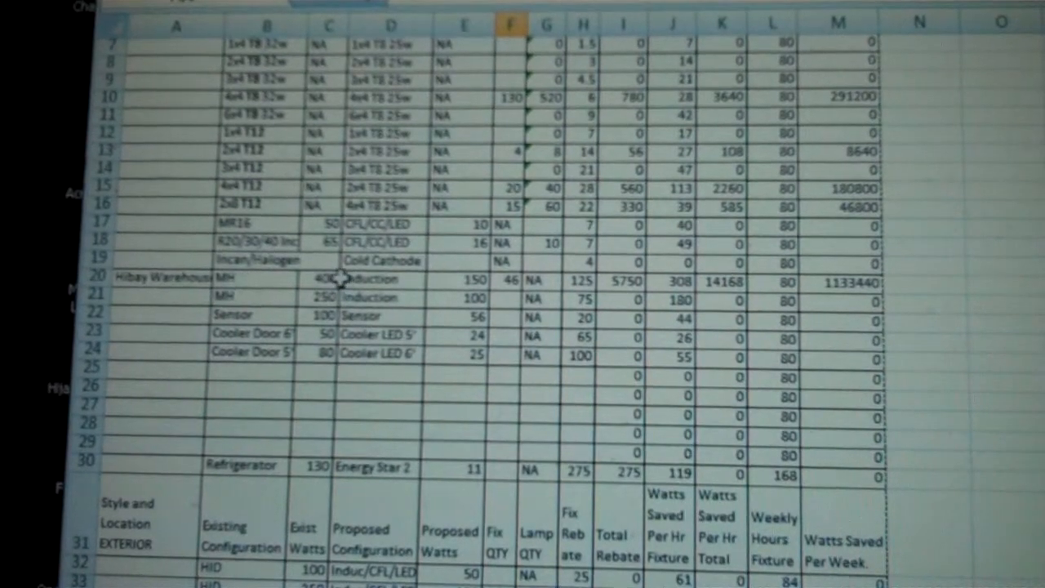
# Start a custom MH fixture row with its existing watts below the cooler doors.
pyautogui.click(249, 369)
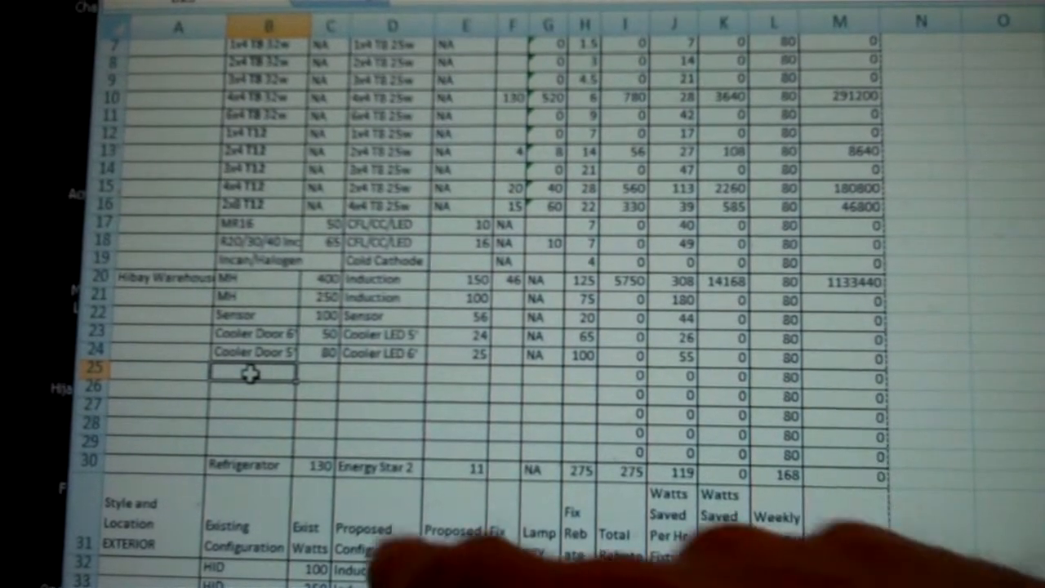
pyautogui.write('MH')
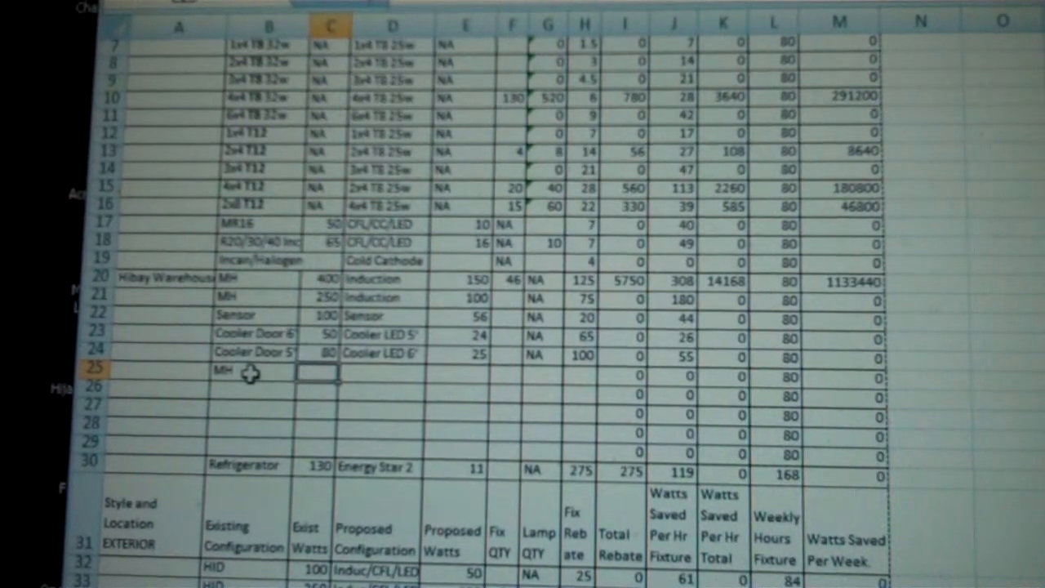
pyautogui.write('400')
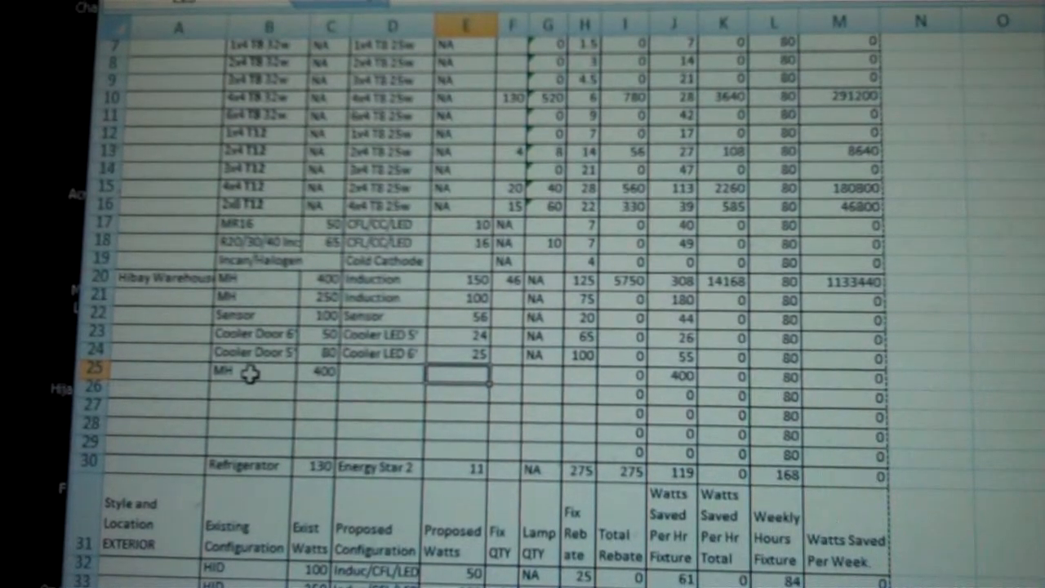
# Set the MH row's proposed watts to 40 and fixture rebate to 35.
pyautogui.click(329, 373)
pyautogui.write('100')
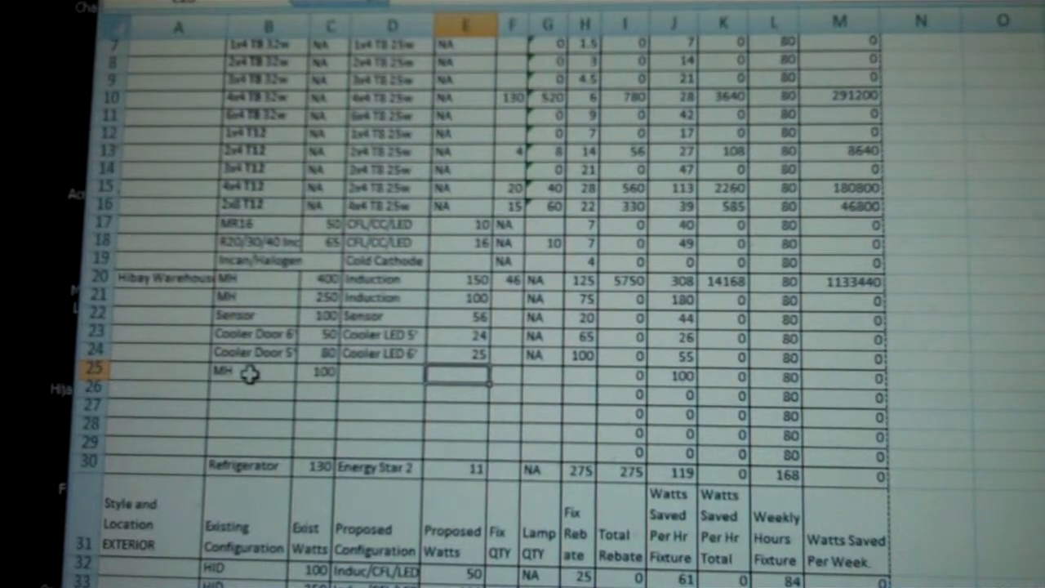
pyautogui.write('40')
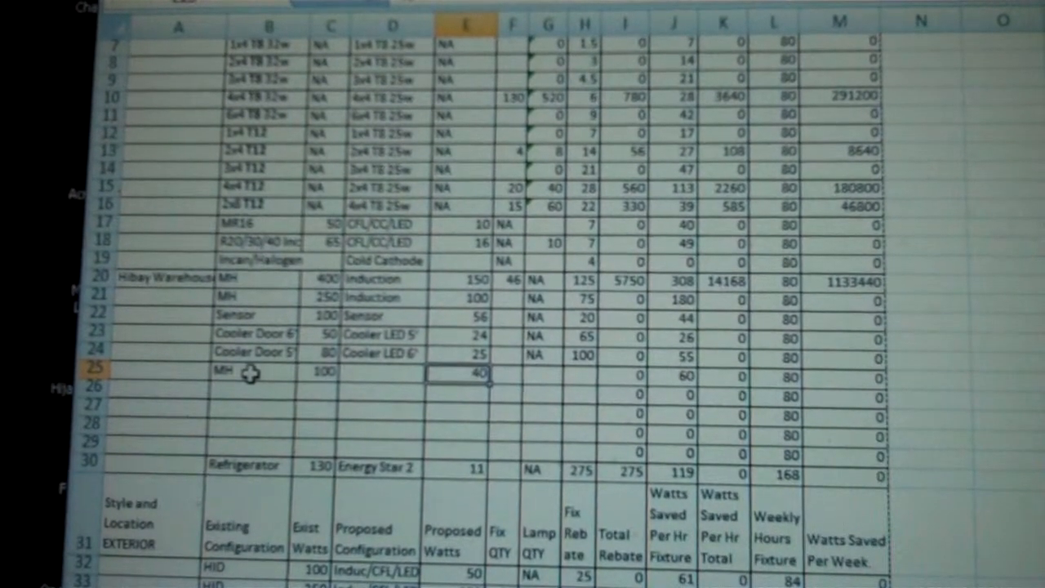
pyautogui.moveTo(343, 397)
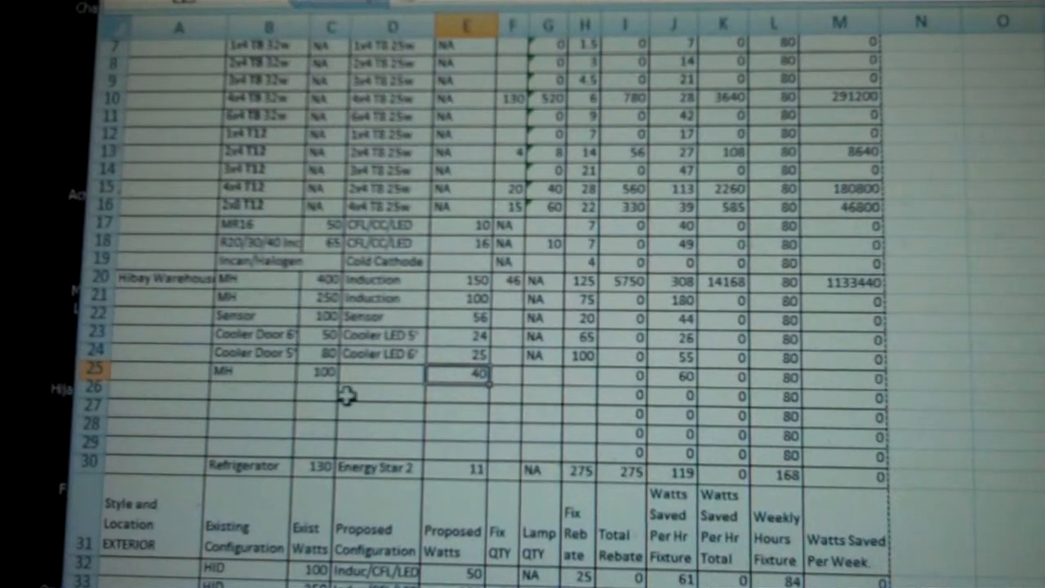
pyautogui.moveTo(513, 356)
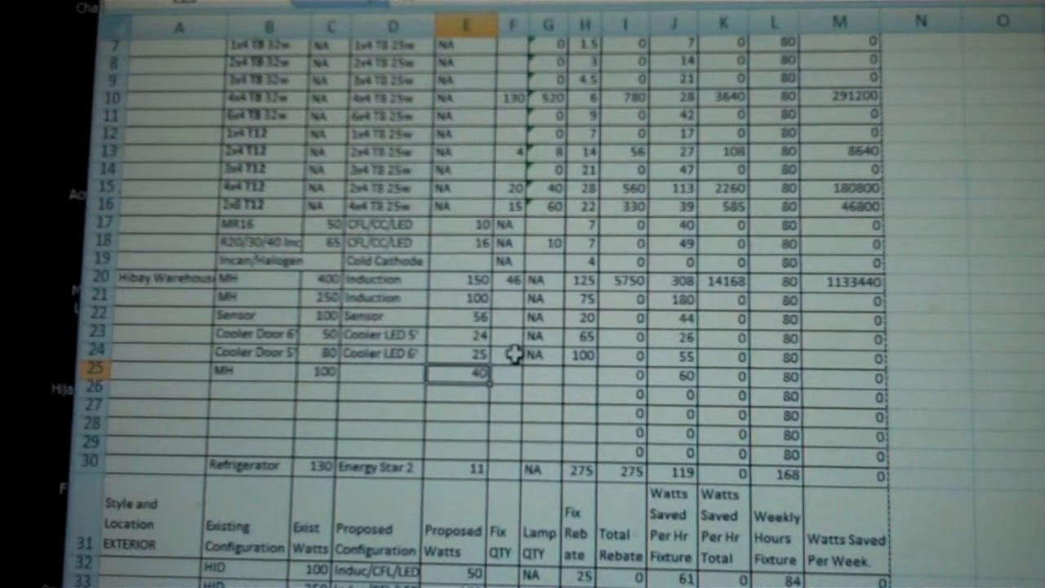
pyautogui.moveTo(264, 304)
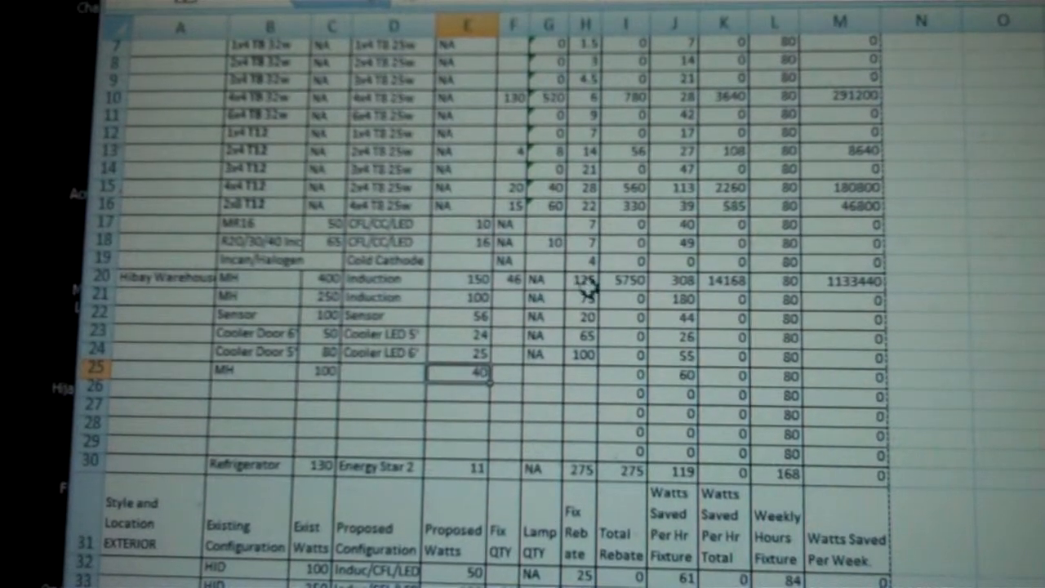
pyautogui.moveTo(587, 314)
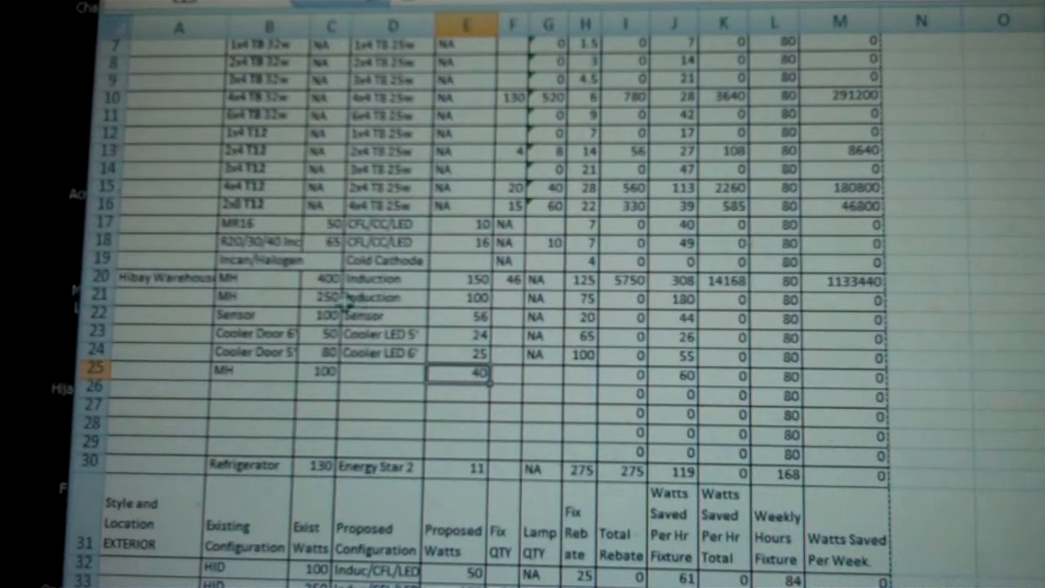
pyautogui.moveTo(526, 284)
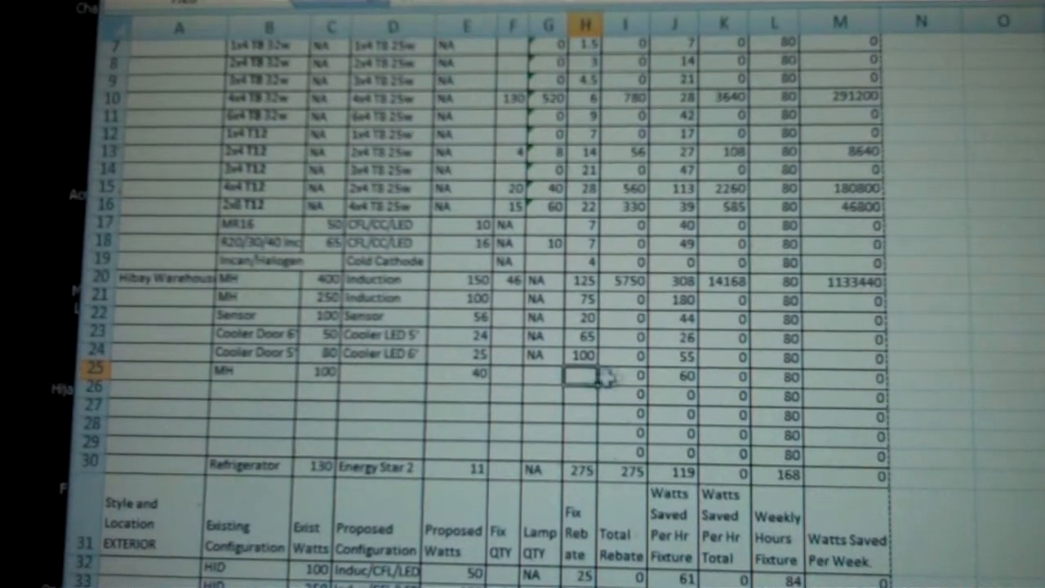
pyautogui.moveTo(760, 375)
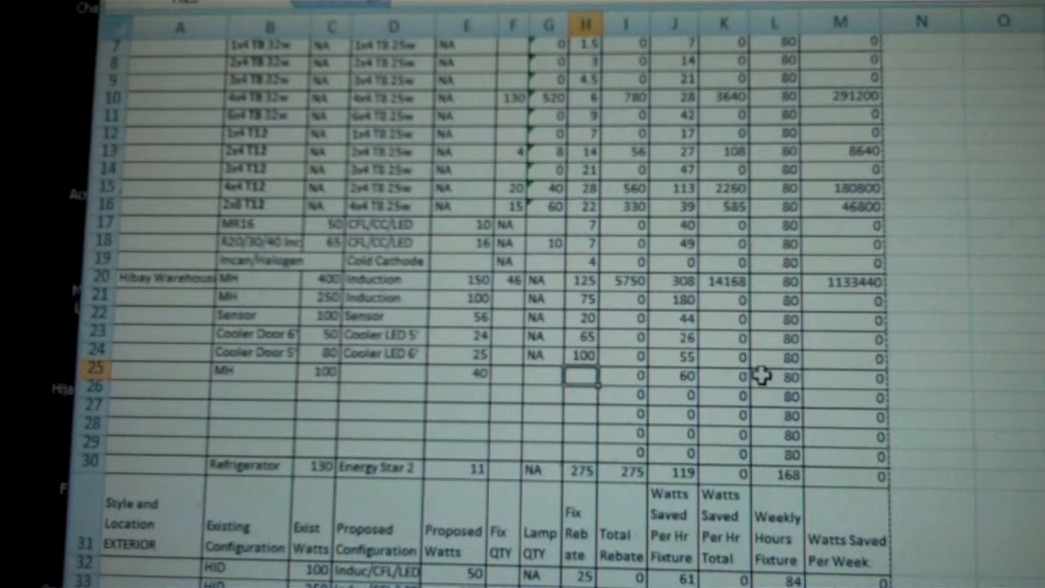
pyautogui.write('35')
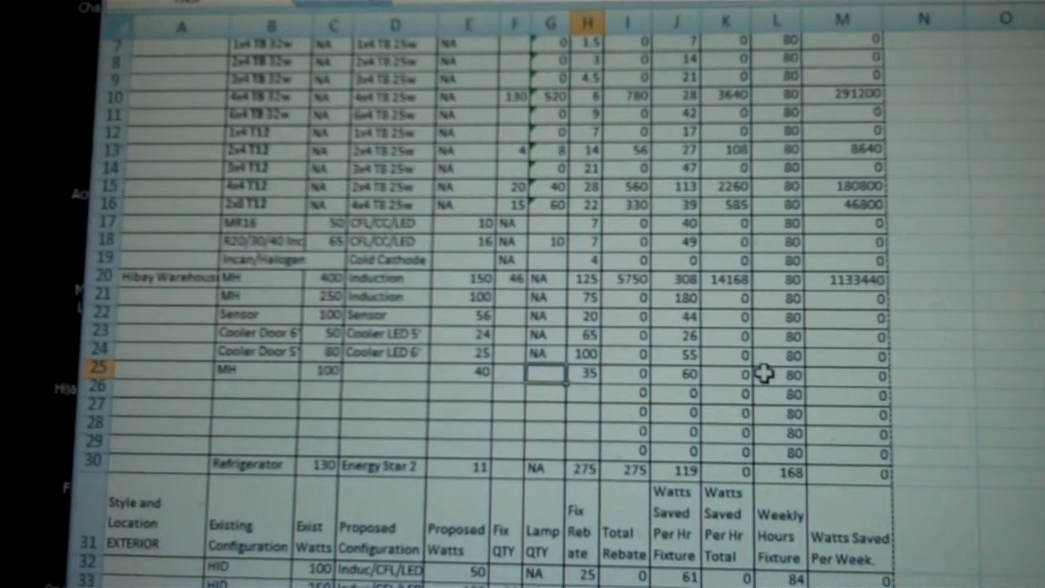
# Give the MH 100W row 24 fixtures so rebate 840 and weekly savings 115200 fill in.
pyautogui.click(549, 20)
pyautogui.write('24')
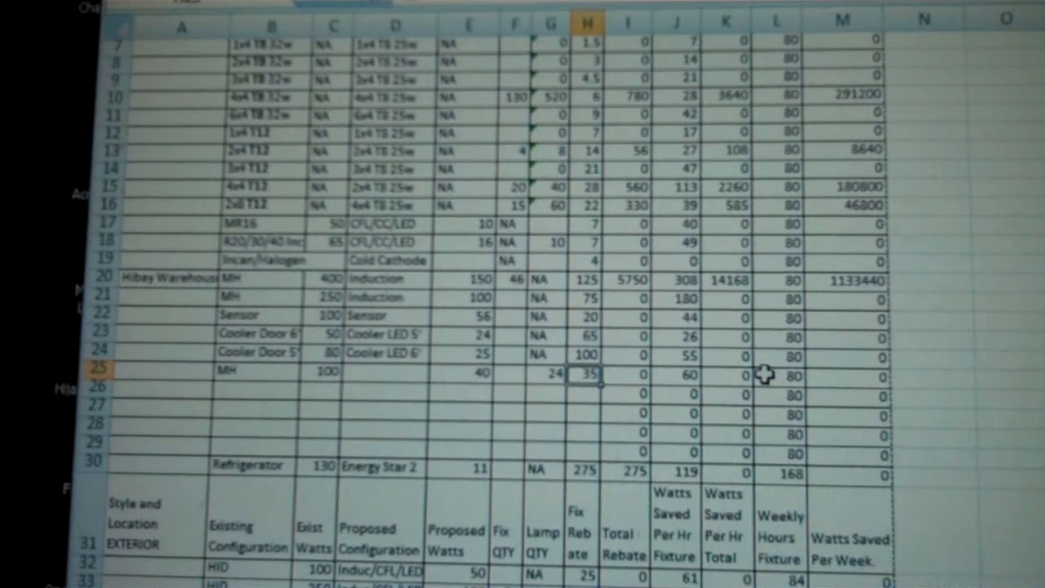
pyautogui.moveTo(490, 405)
pyautogui.write('NA')
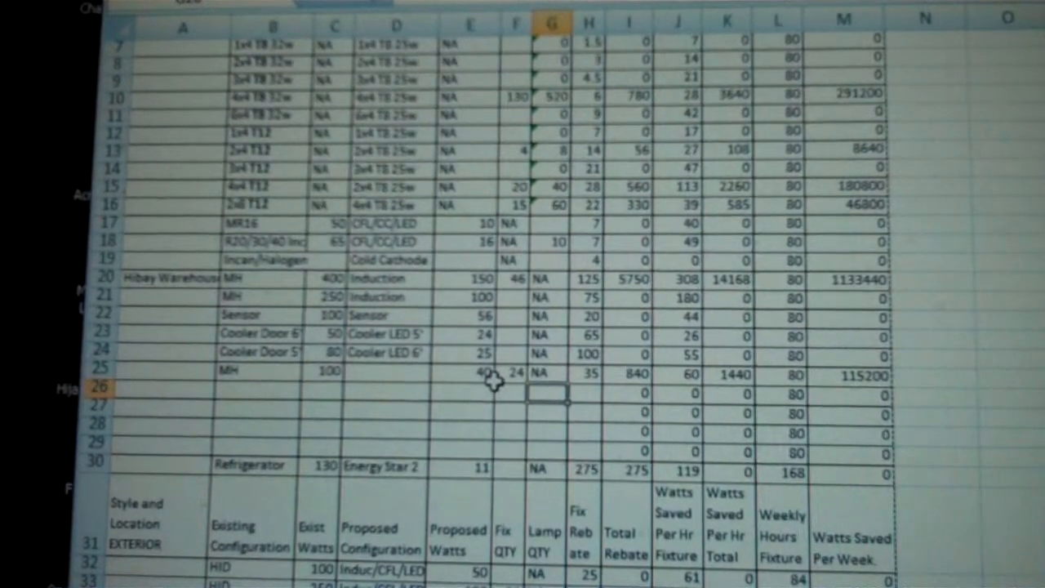
pyautogui.moveTo(554, 375)
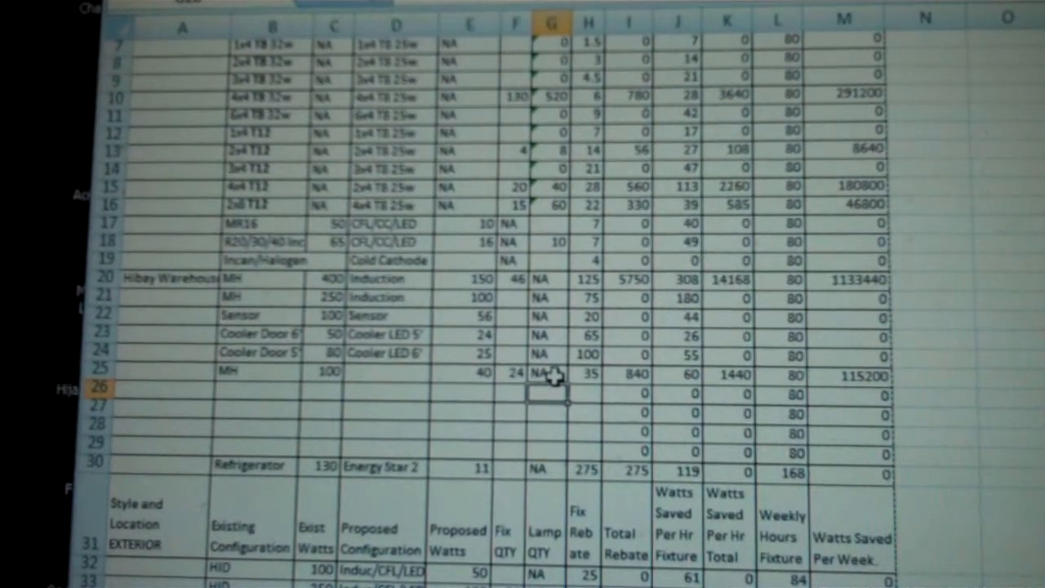
pyautogui.moveTo(853, 375)
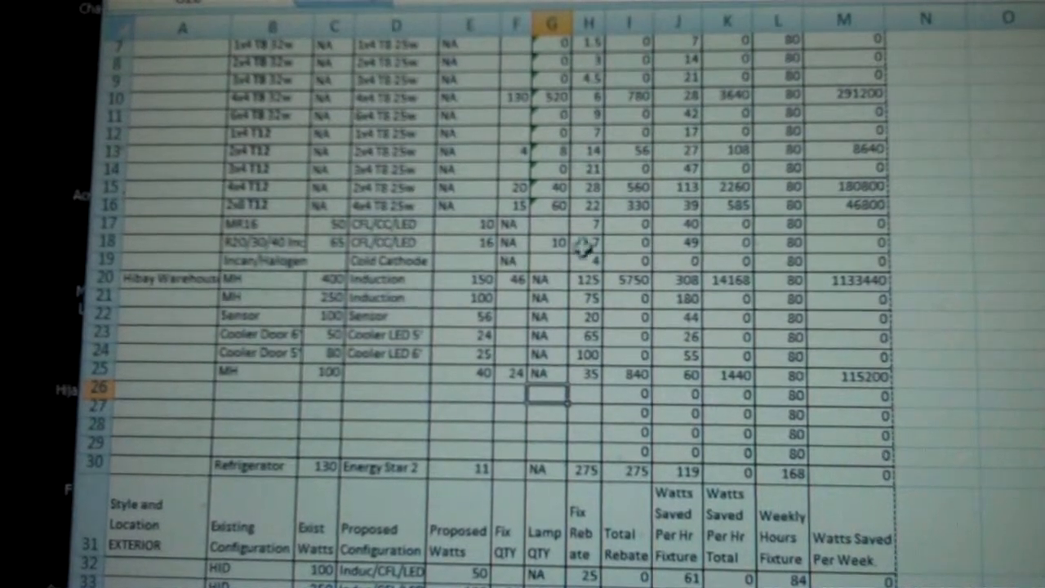
pyautogui.moveTo(571, 342)
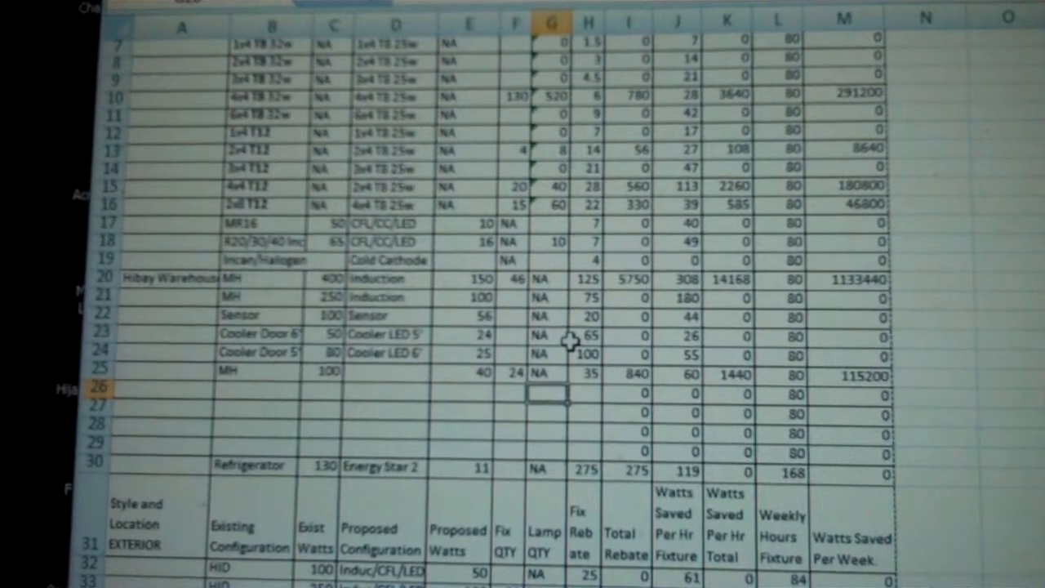
pyautogui.moveTo(588, 389)
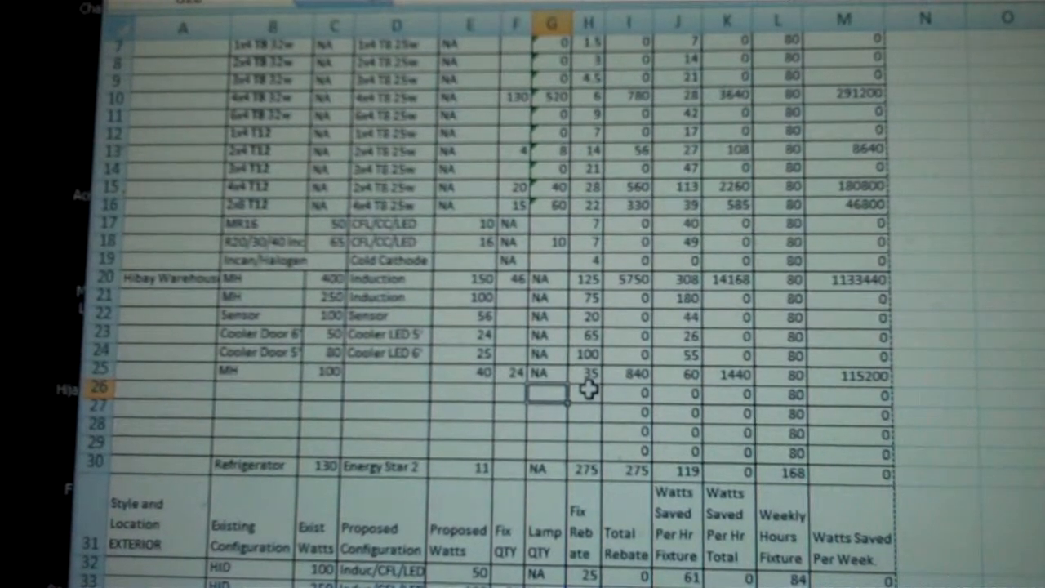
# Scroll down to the refrigerator row to count one unit.
pyautogui.scroll(-3)
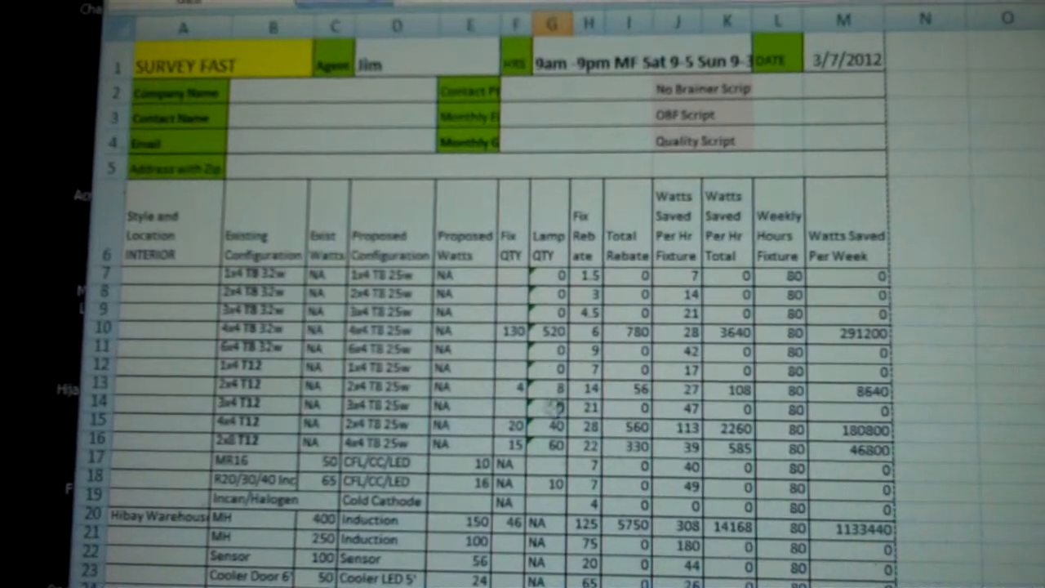
pyautogui.scroll(-3)
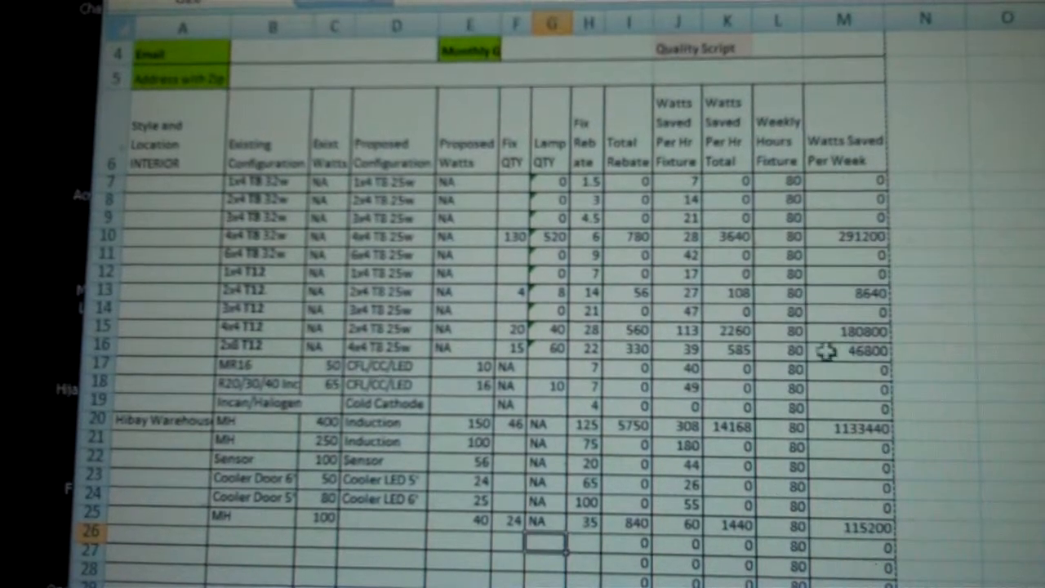
pyautogui.scroll(-3)
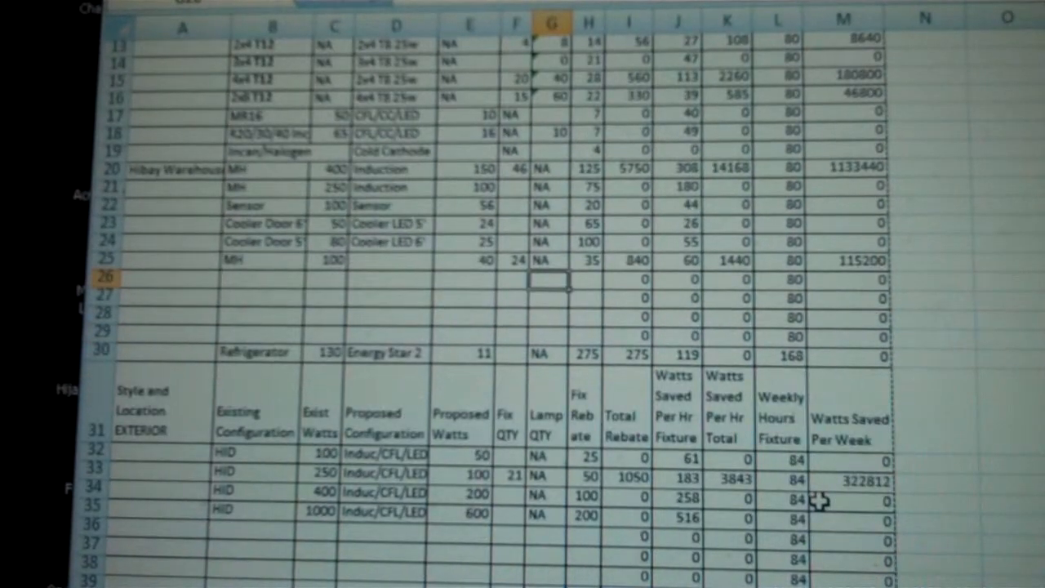
pyautogui.scroll(-3)
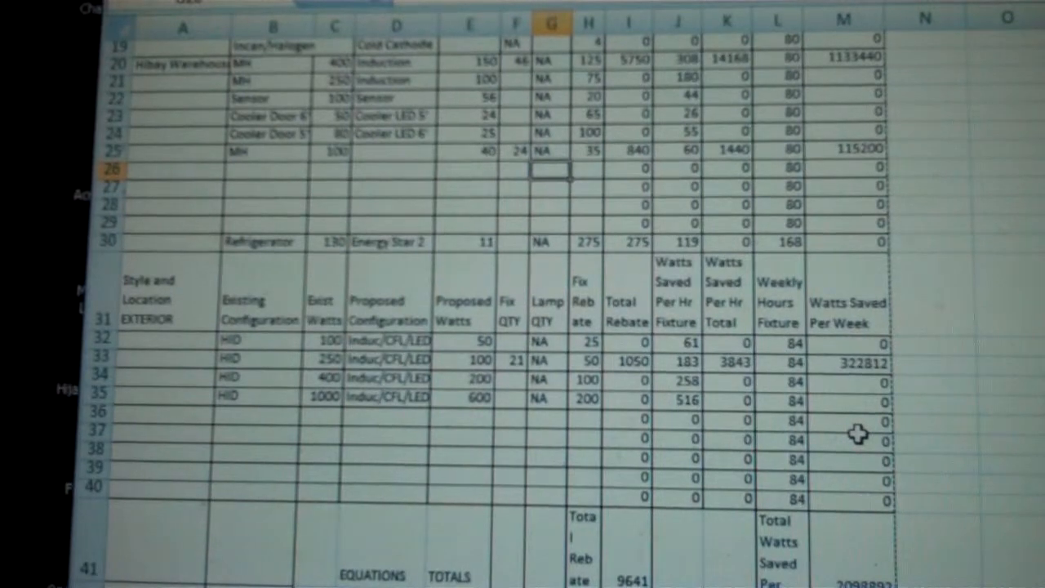
pyautogui.moveTo(294, 229)
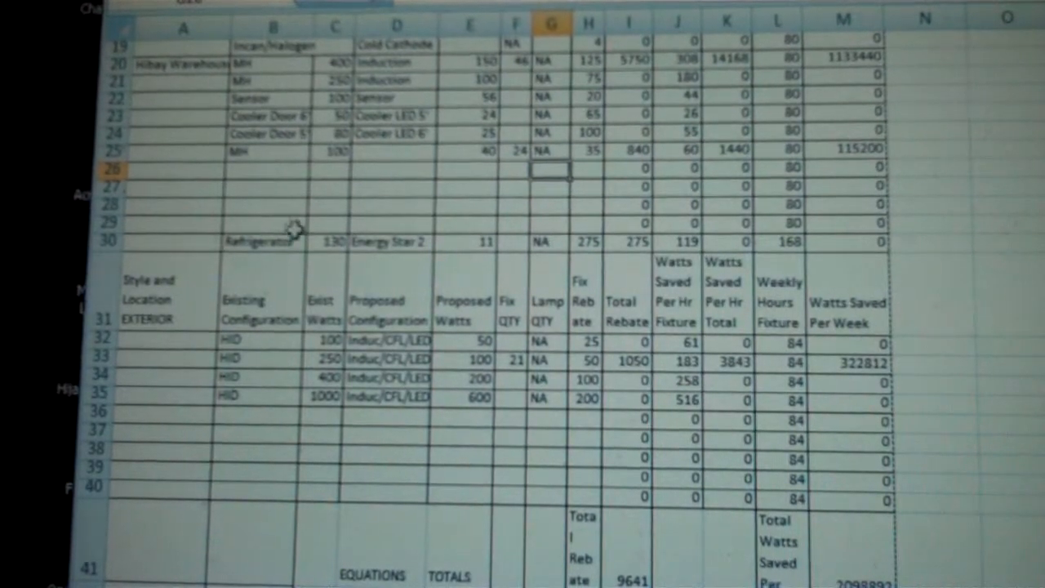
pyautogui.moveTo(555, 245)
pyautogui.write('1')
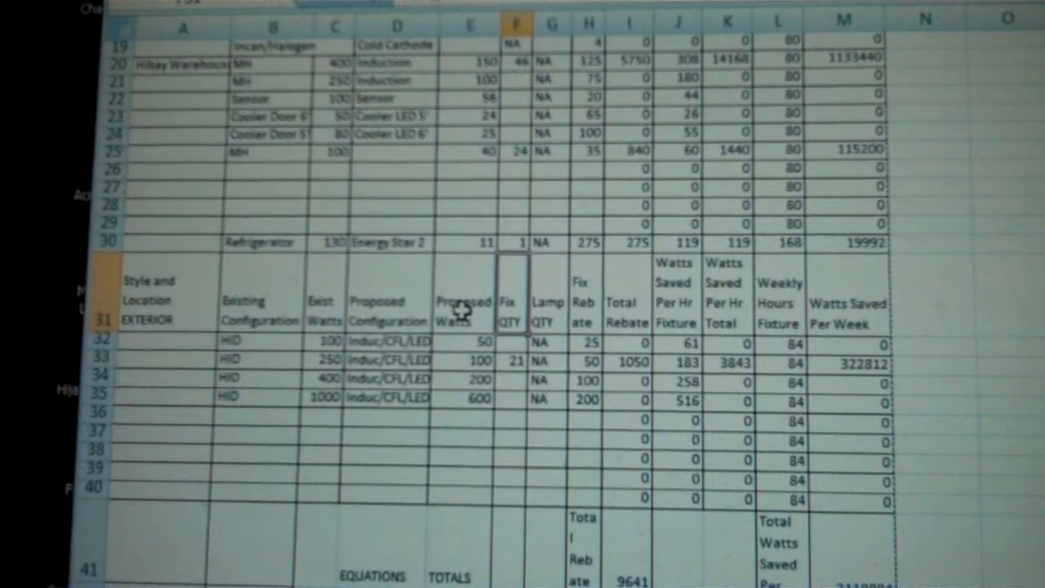
pyautogui.scroll(-3)
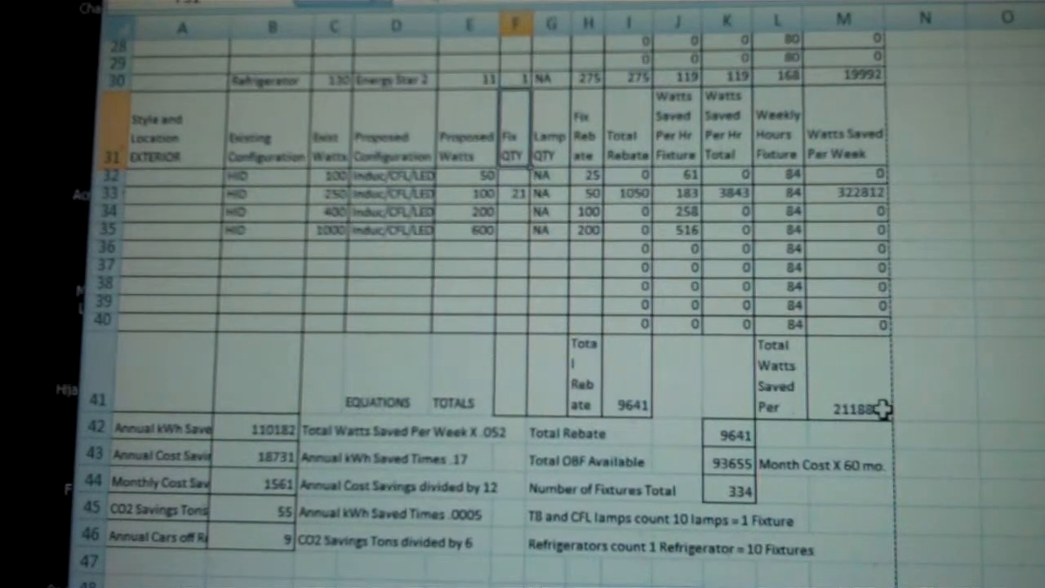
pyautogui.scroll(-3)
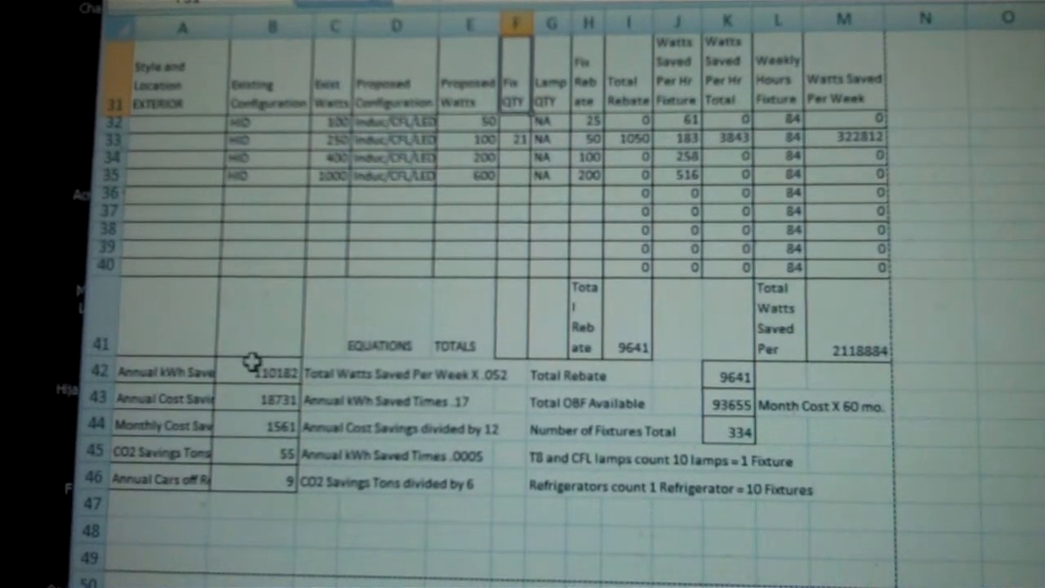
pyautogui.moveTo(242, 400)
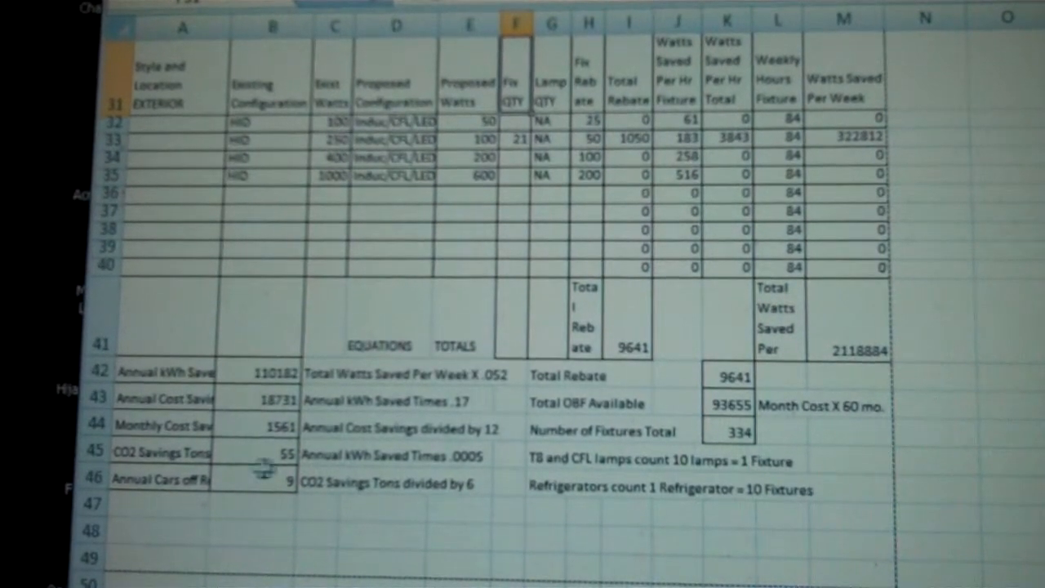
pyautogui.moveTo(253, 481)
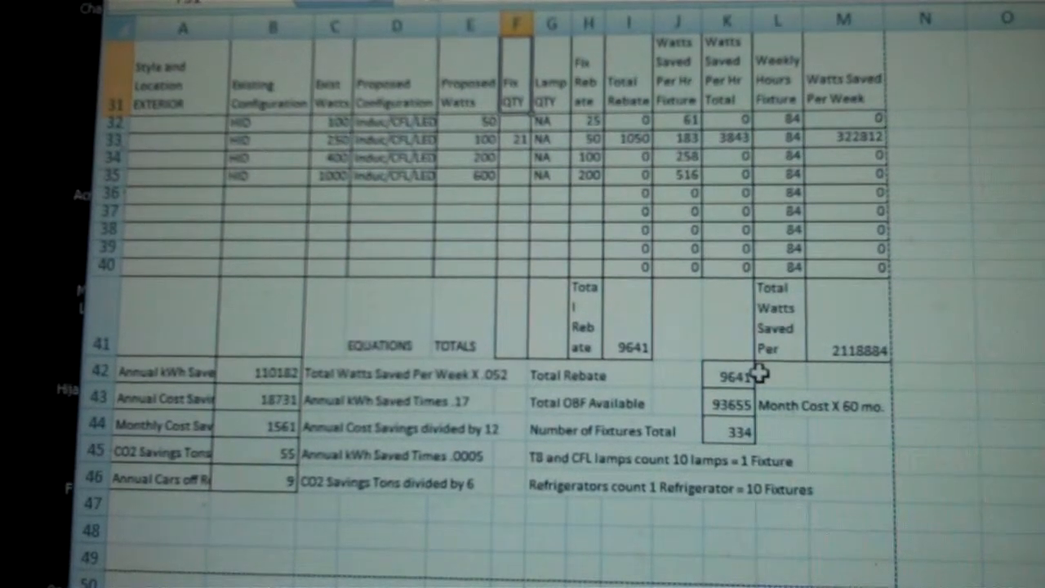
pyautogui.moveTo(755, 405)
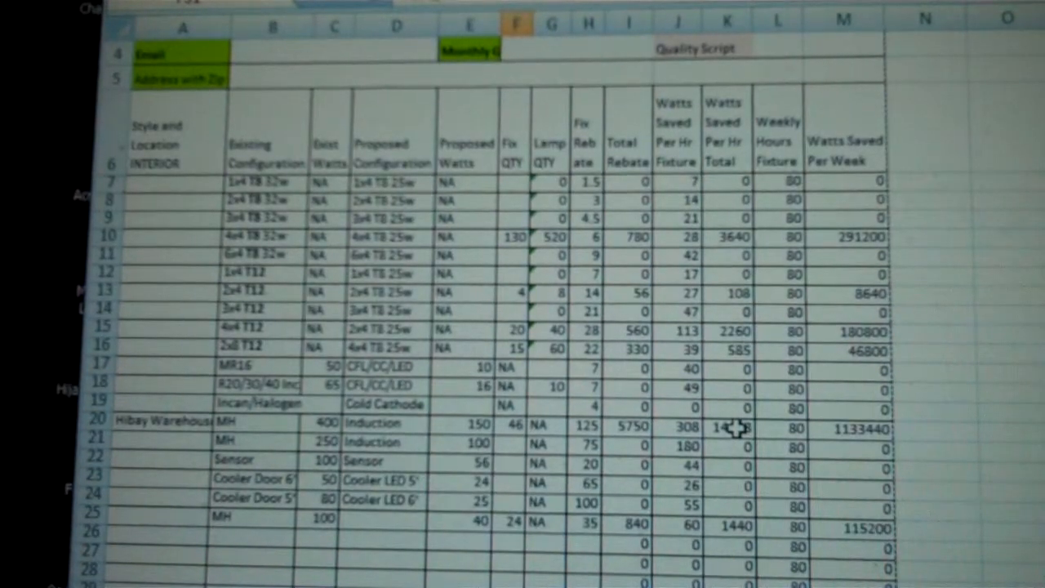
pyautogui.scroll(-3)
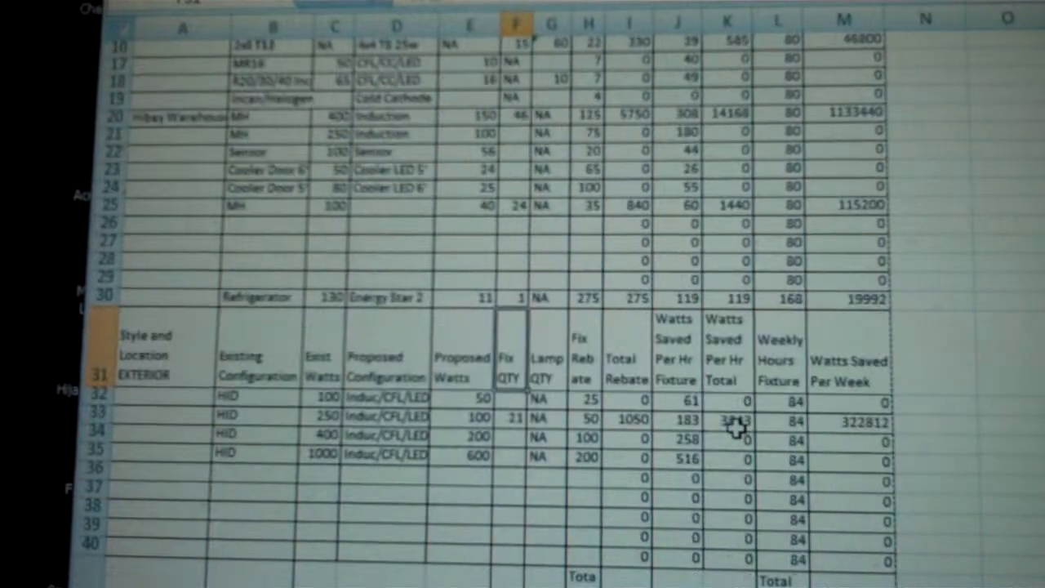
pyautogui.scroll(-3)
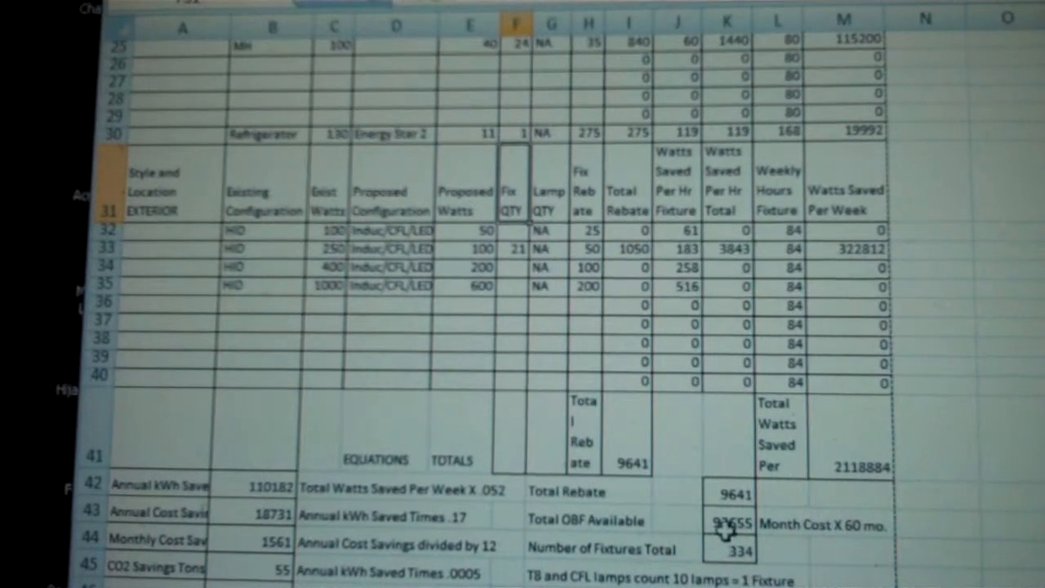
pyautogui.scroll(-3)
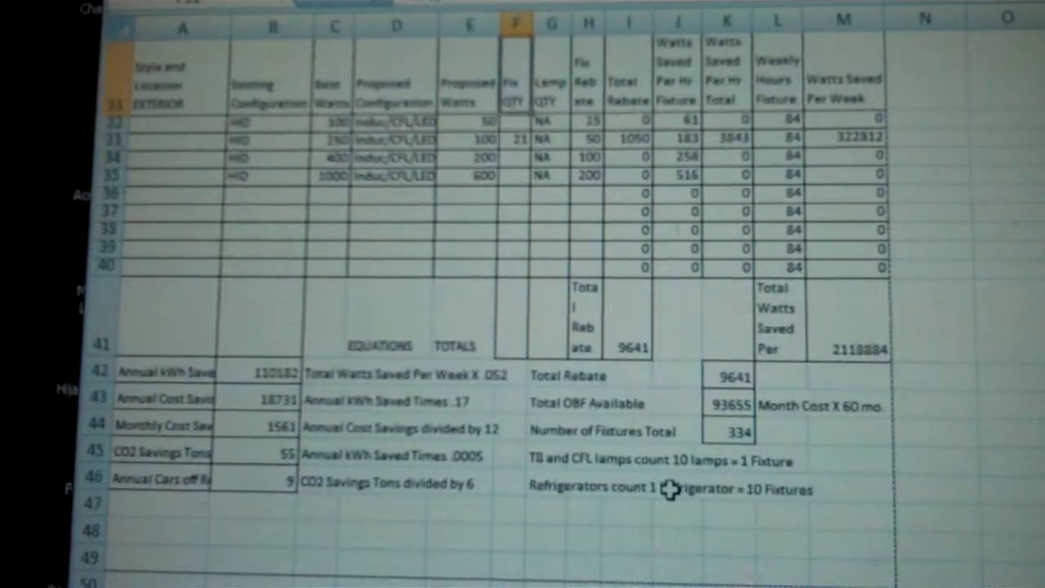